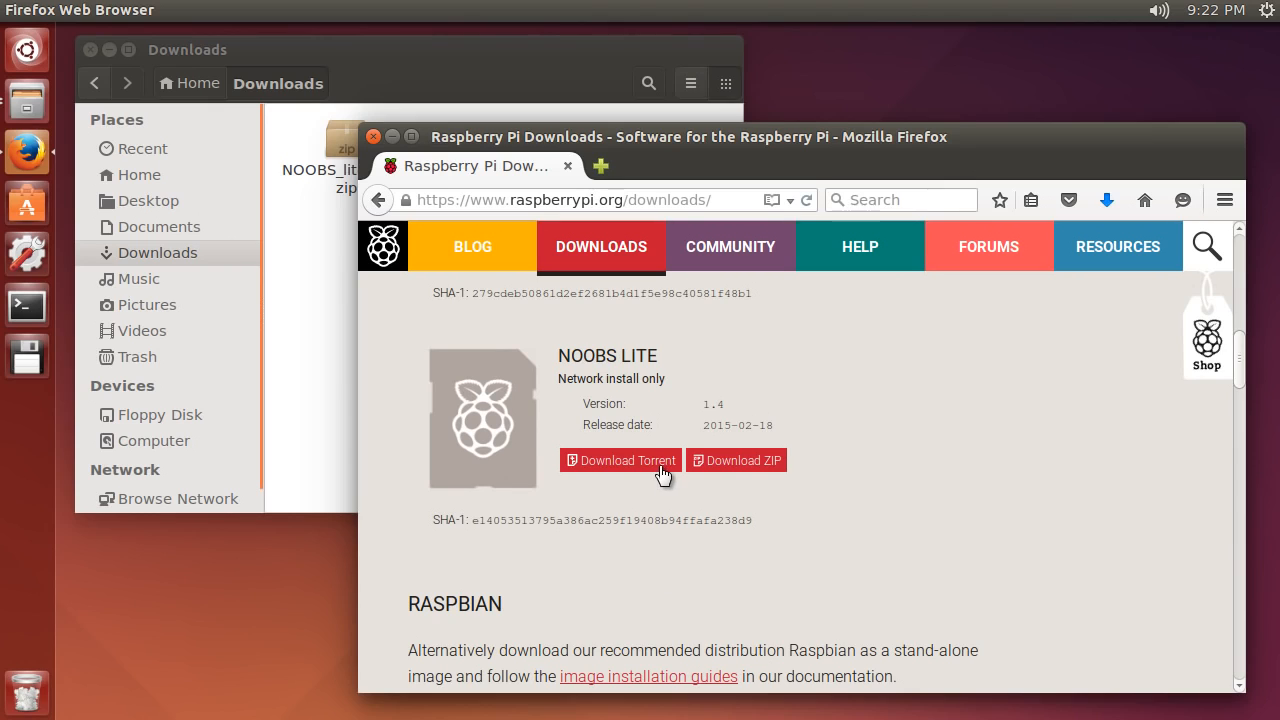
{"action": "mouse_move", "coordinate": [497, 572]}
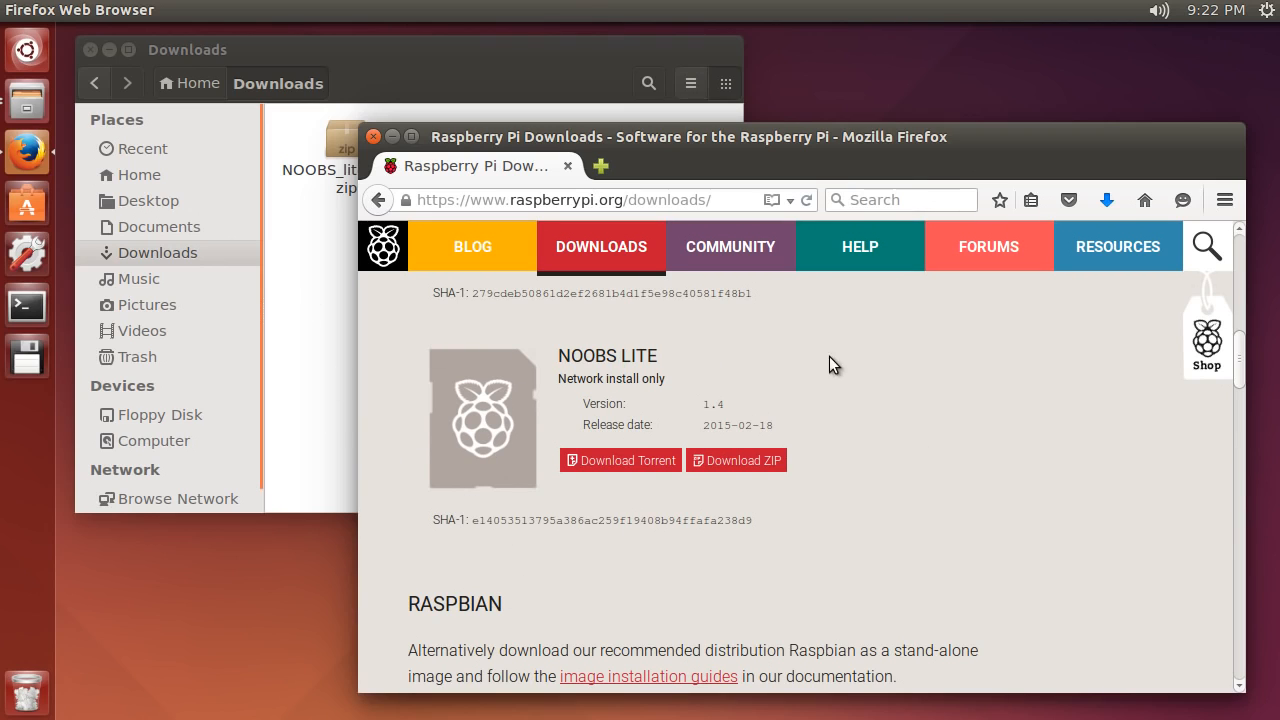
{"action": "mouse_move", "coordinate": [318, 322]}
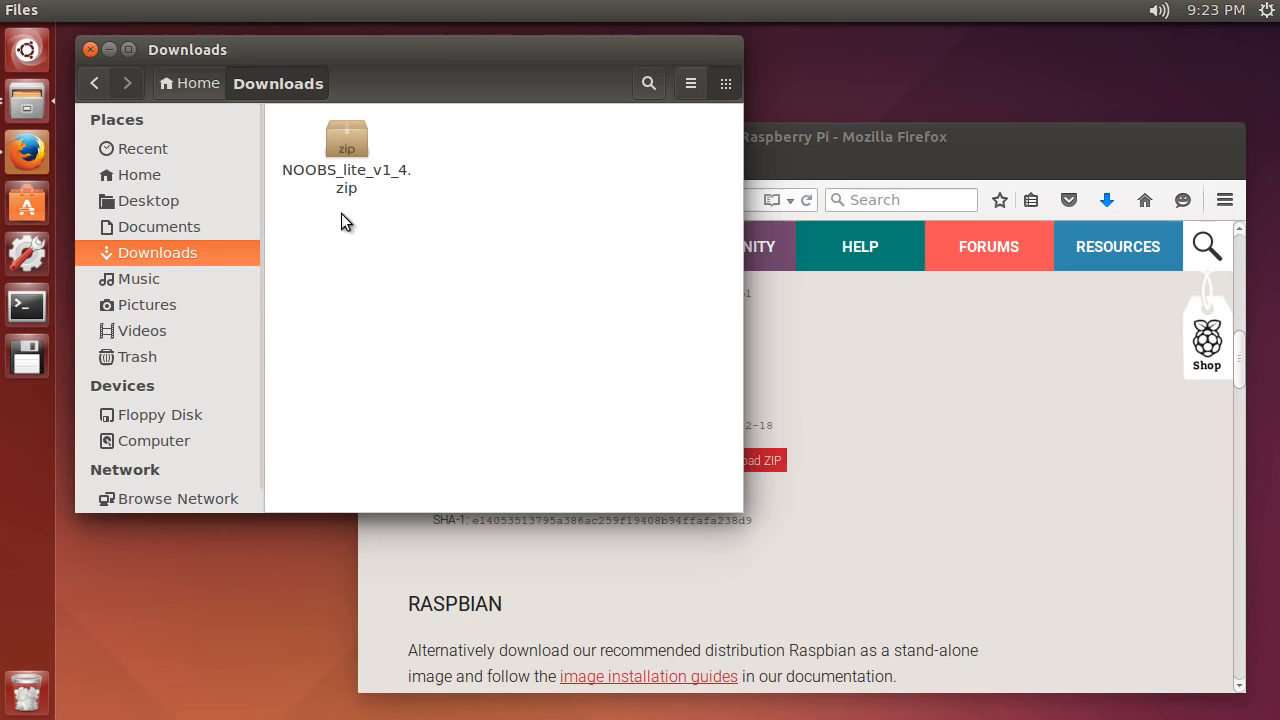
{"action": "mouse_move", "coordinate": [406, 400]}
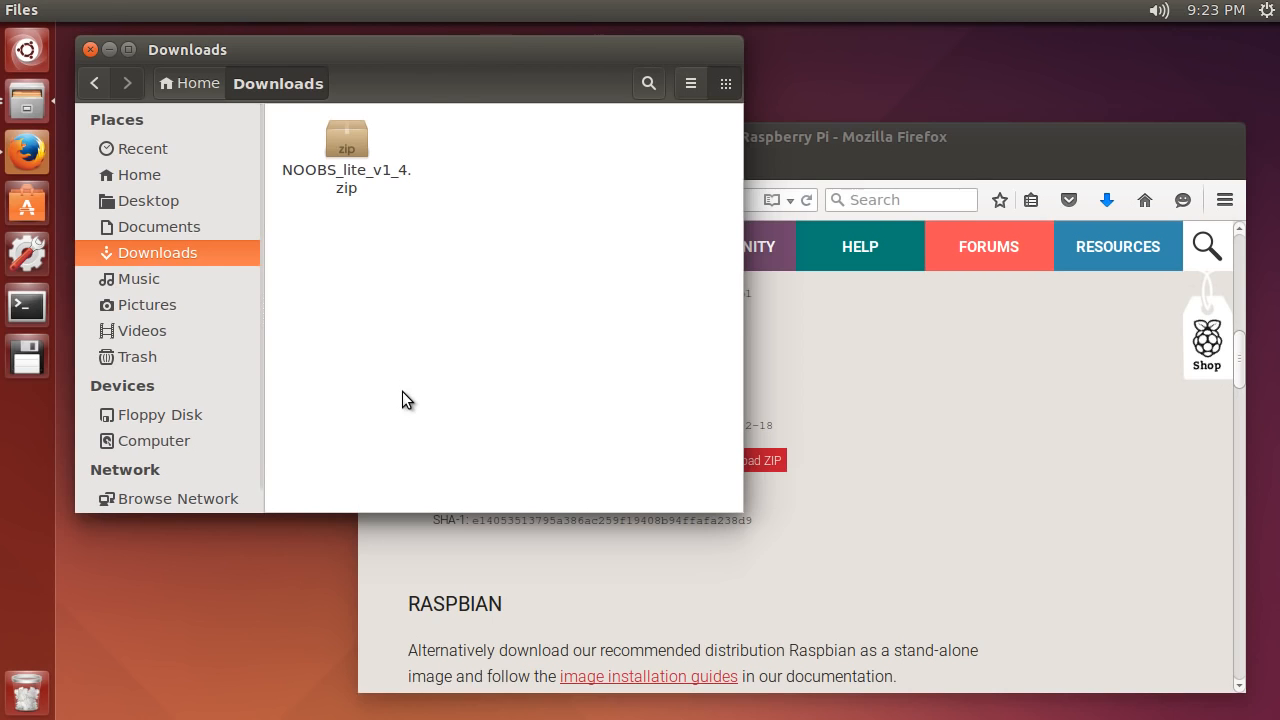
{"action": "mouse_move", "coordinate": [347, 565]}
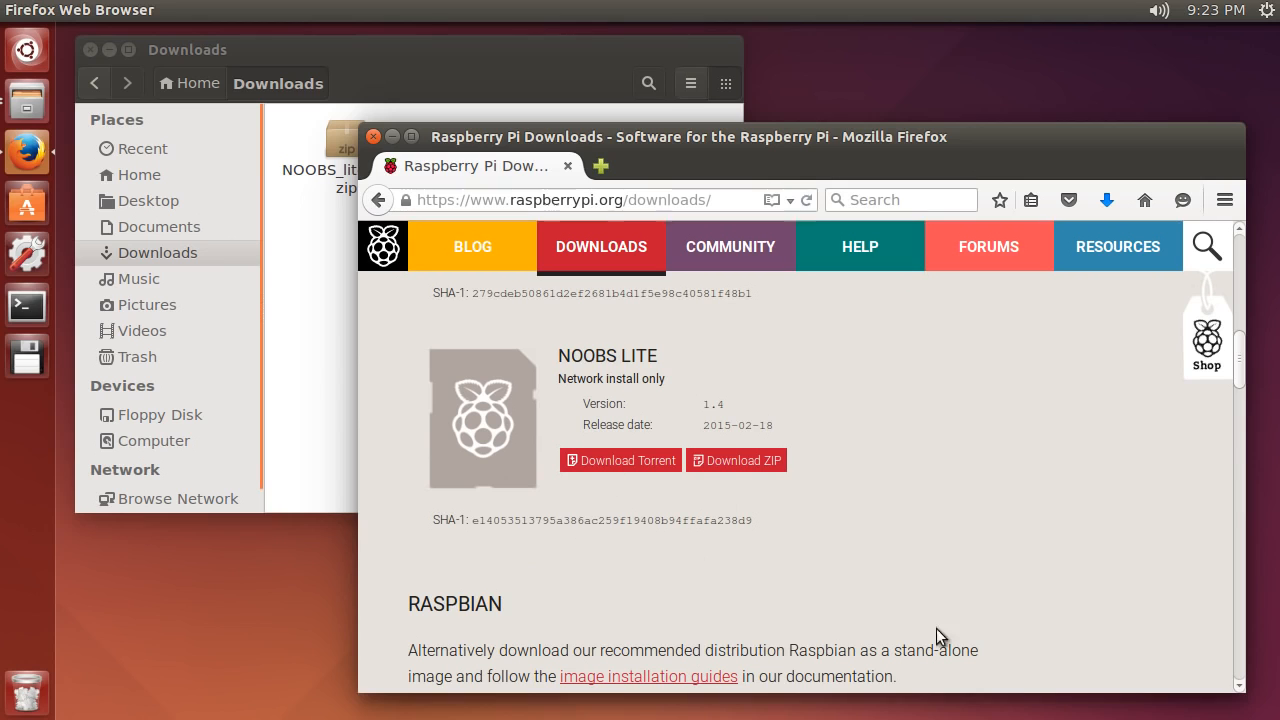
{"action": "mouse_move", "coordinate": [497, 491]}
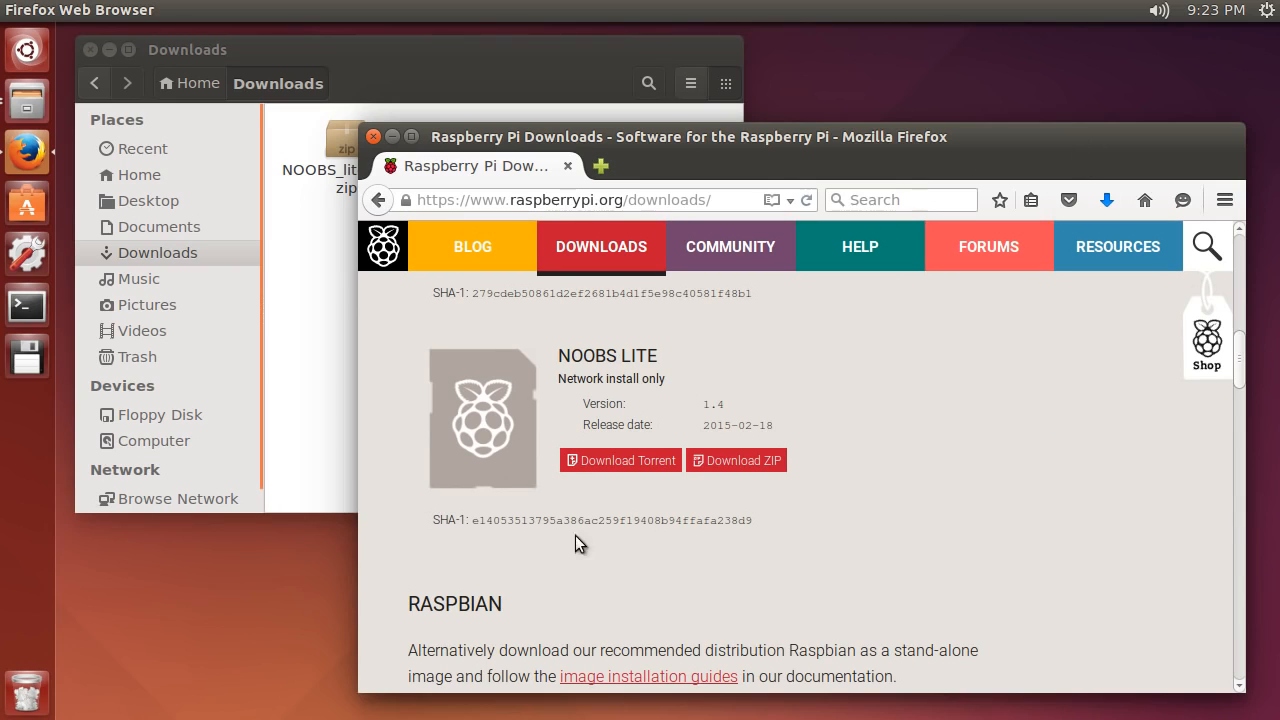
{"action": "mouse_move", "coordinate": [500, 590]}
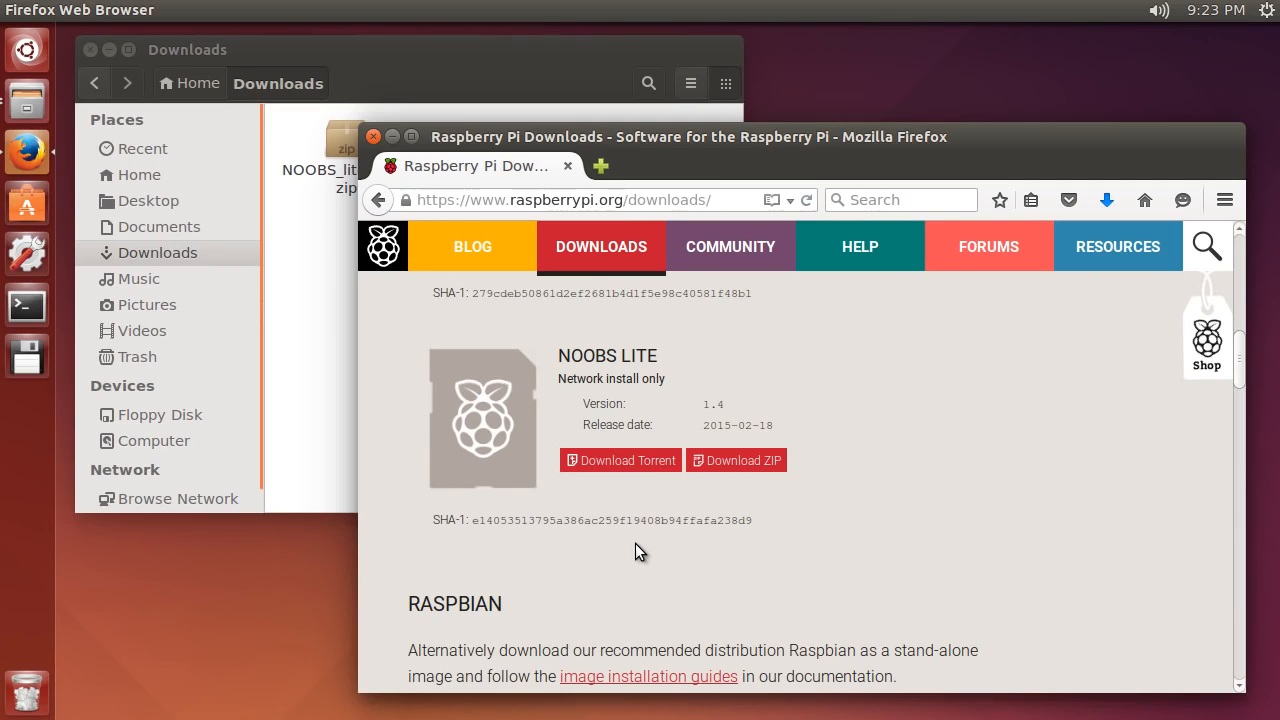
{"action": "mouse_move", "coordinate": [585, 331]}
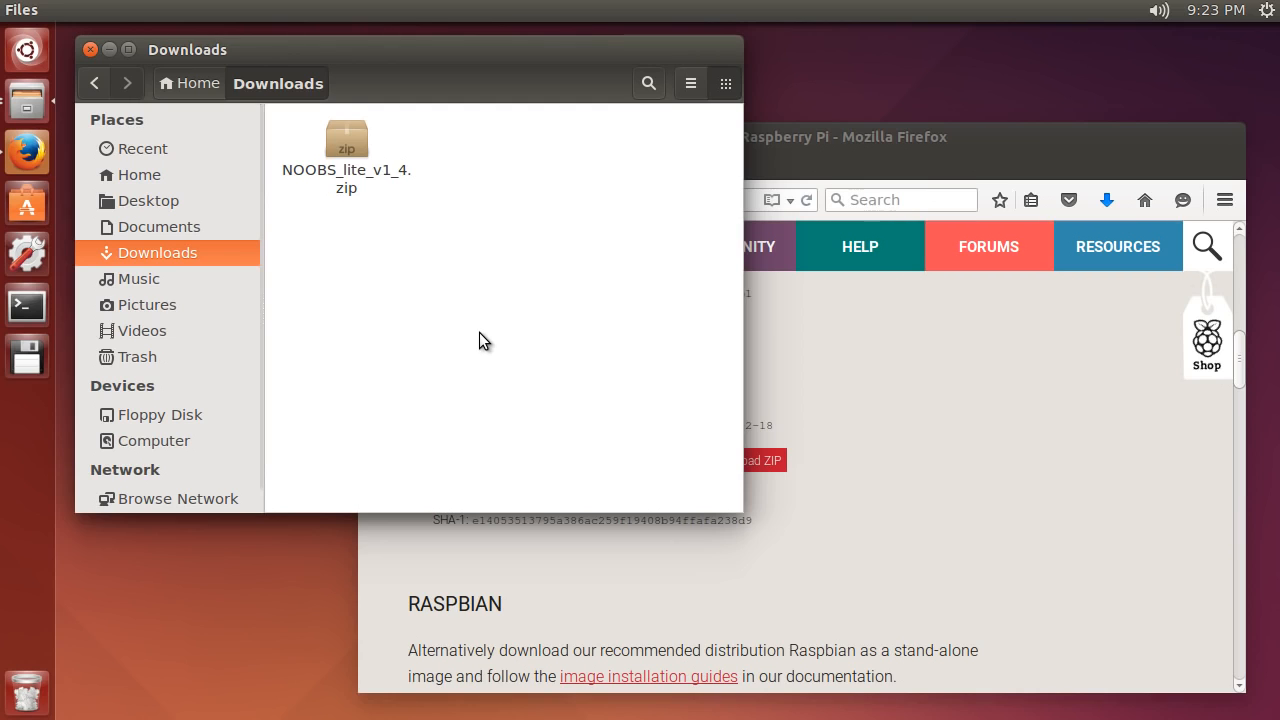
Select NOOBS_lite_v1_4.zip in Downloads to confirm its 22.8 MB size, then deselect.
{"action": "left_click", "coordinate": [346, 145]}
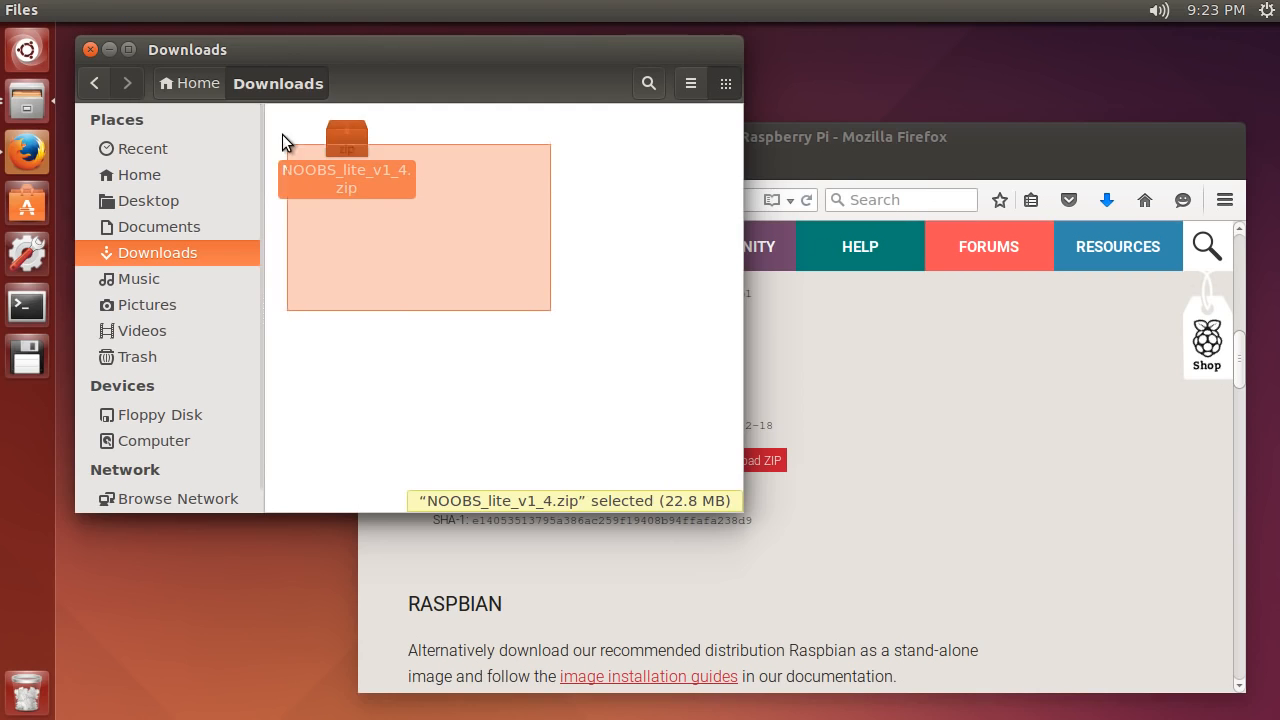
{"action": "left_click", "coordinate": [445, 331]}
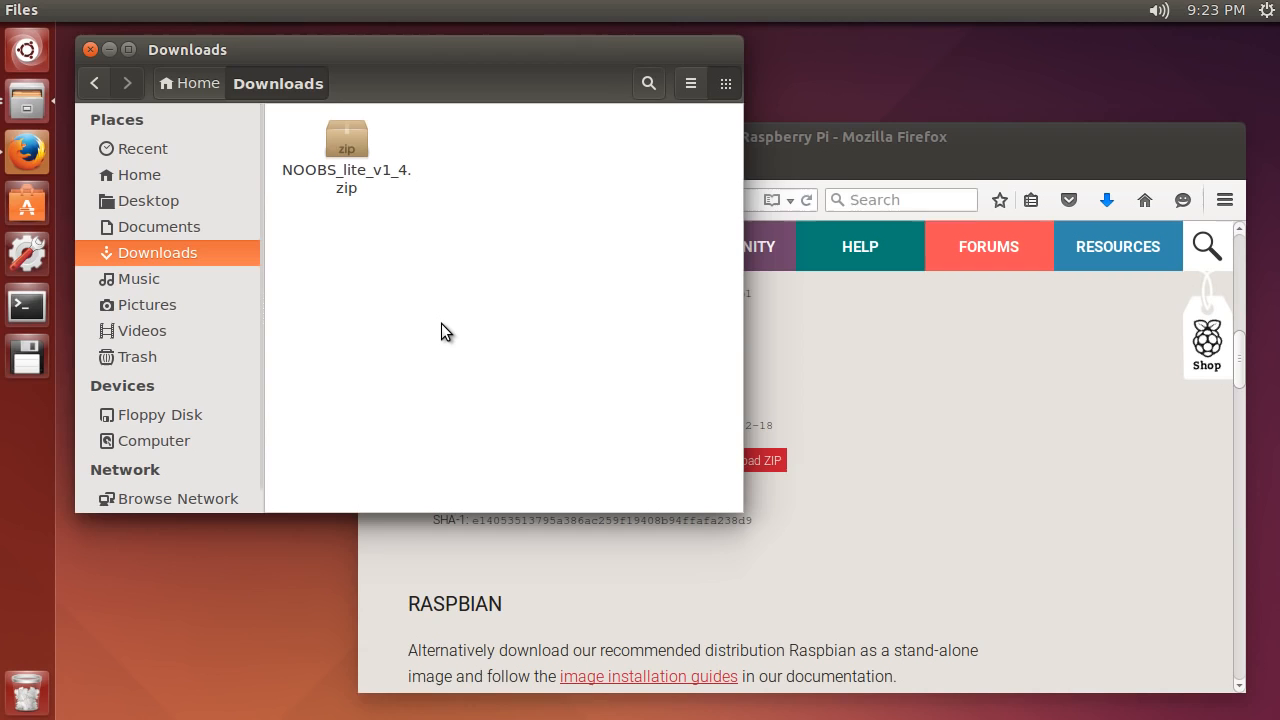
{"action": "mouse_move", "coordinate": [995, 113]}
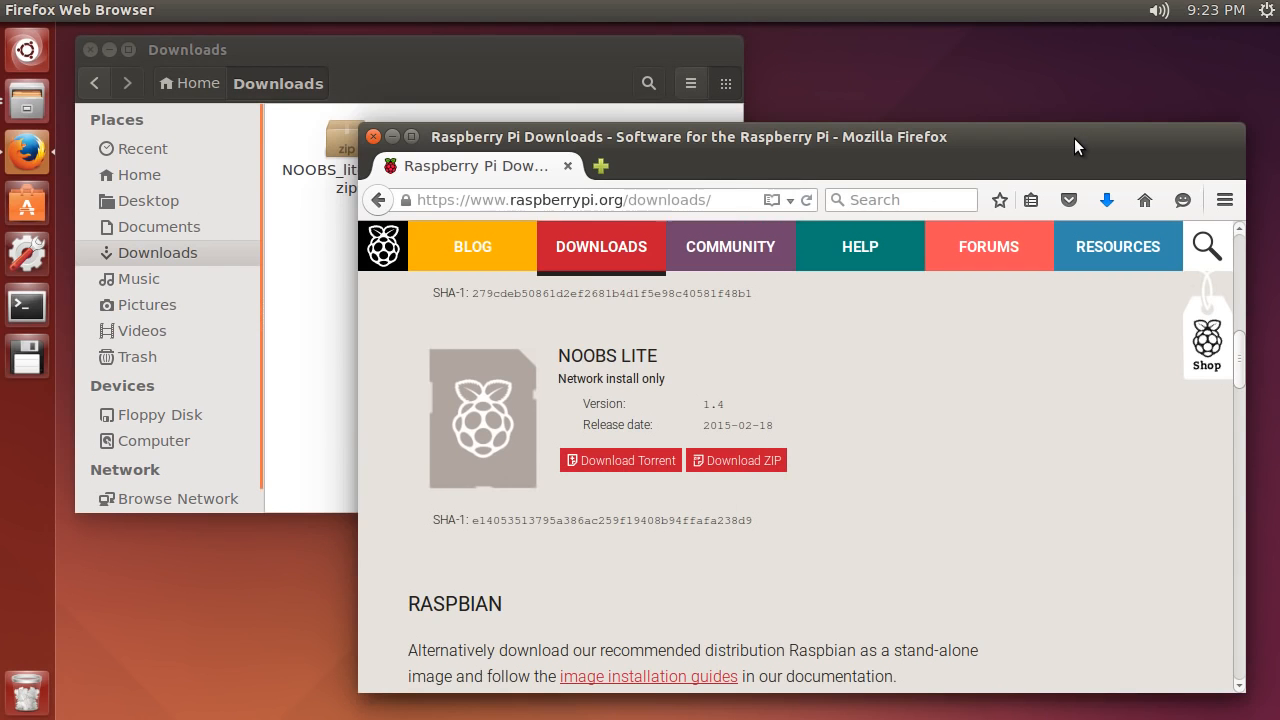
{"action": "mouse_move", "coordinate": [356, 319]}
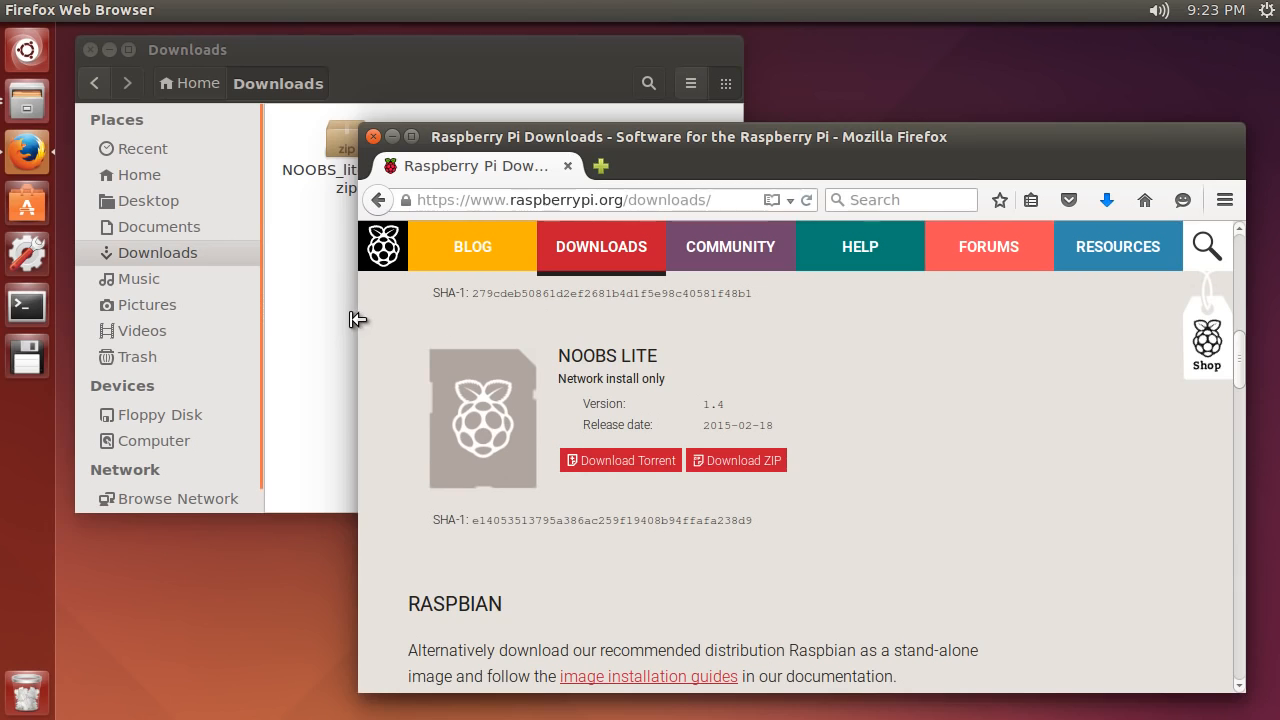
{"action": "mouse_move", "coordinate": [490, 595]}
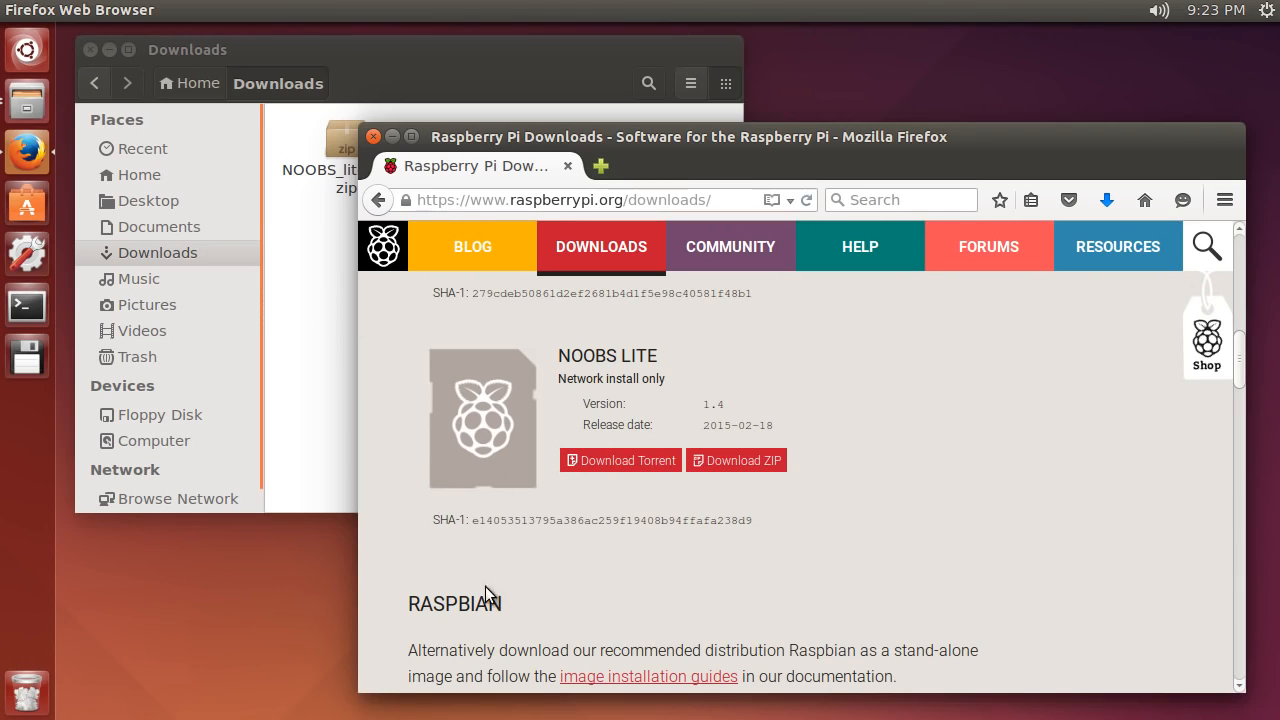
{"action": "mouse_move", "coordinate": [865, 418]}
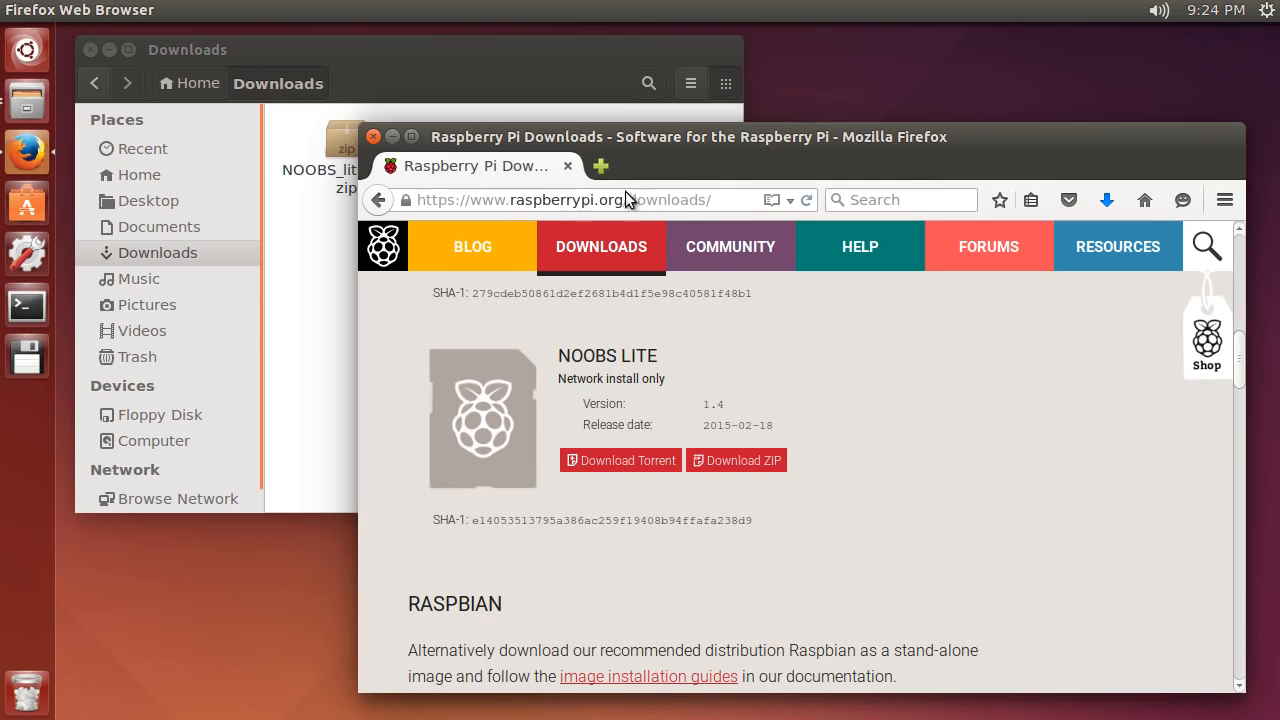
{"action": "mouse_move", "coordinate": [847, 590]}
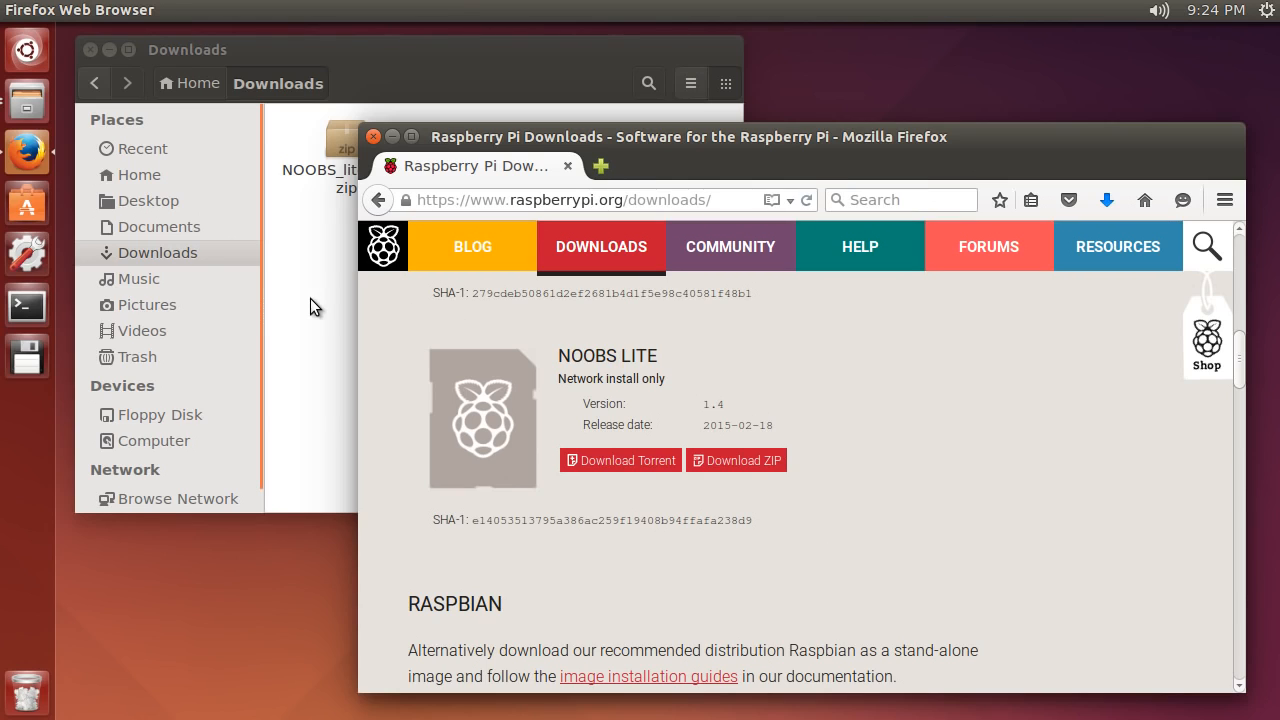
Highlight the NOOBS LITE SHA-1 hash on the Raspberry Pi downloads page.
{"action": "left_click_drag", "start_coordinate": [640, 520], "coordinate": [755, 520]}
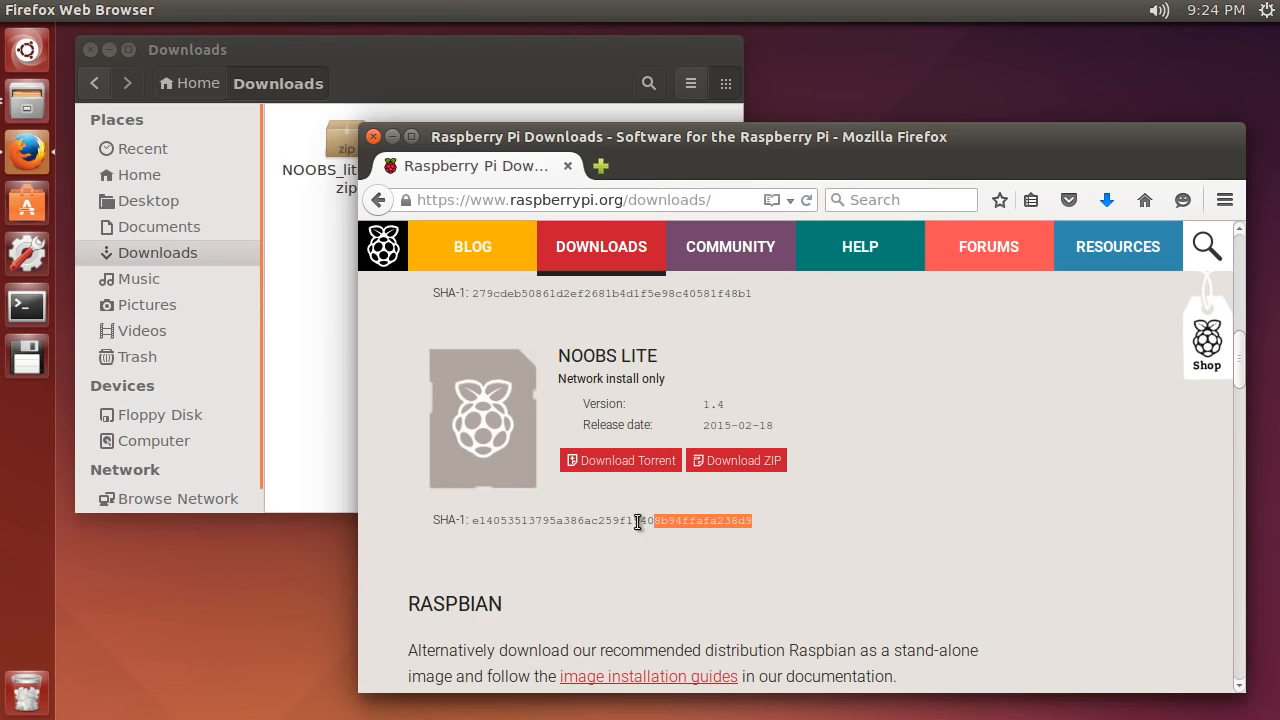
{"action": "left_click", "coordinate": [453, 520]}
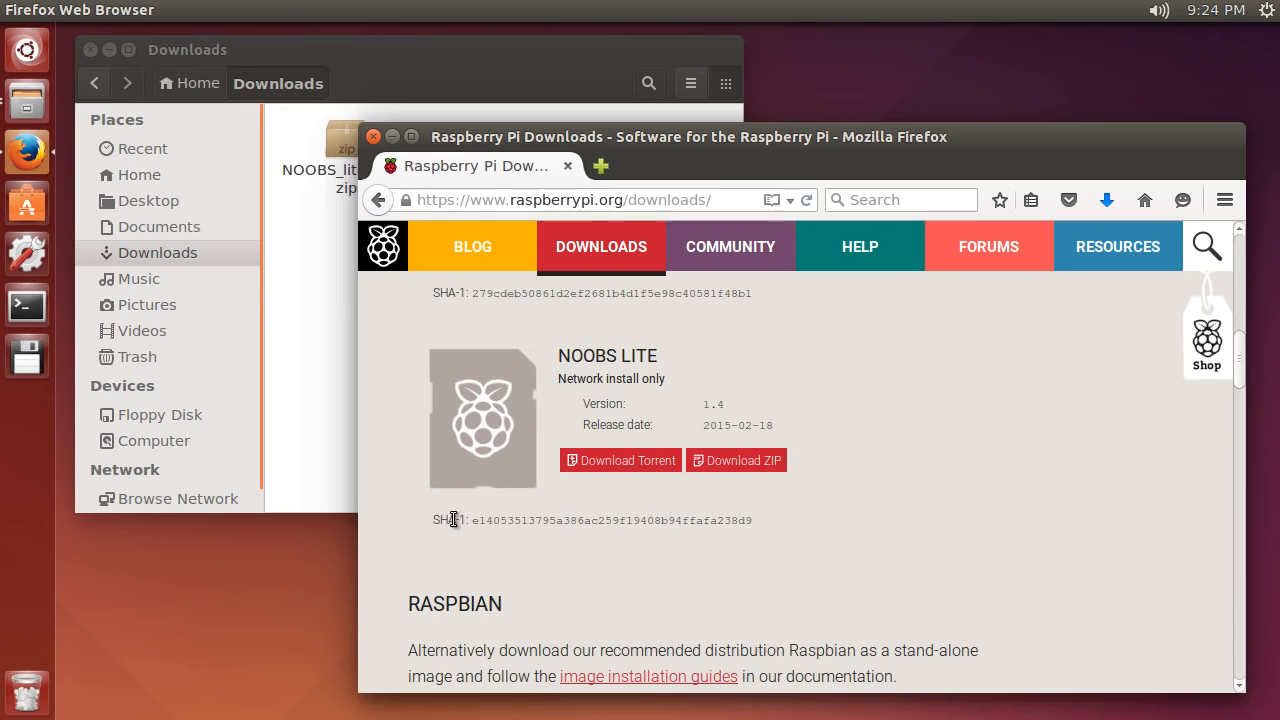
{"action": "mouse_move", "coordinate": [1000, 593]}
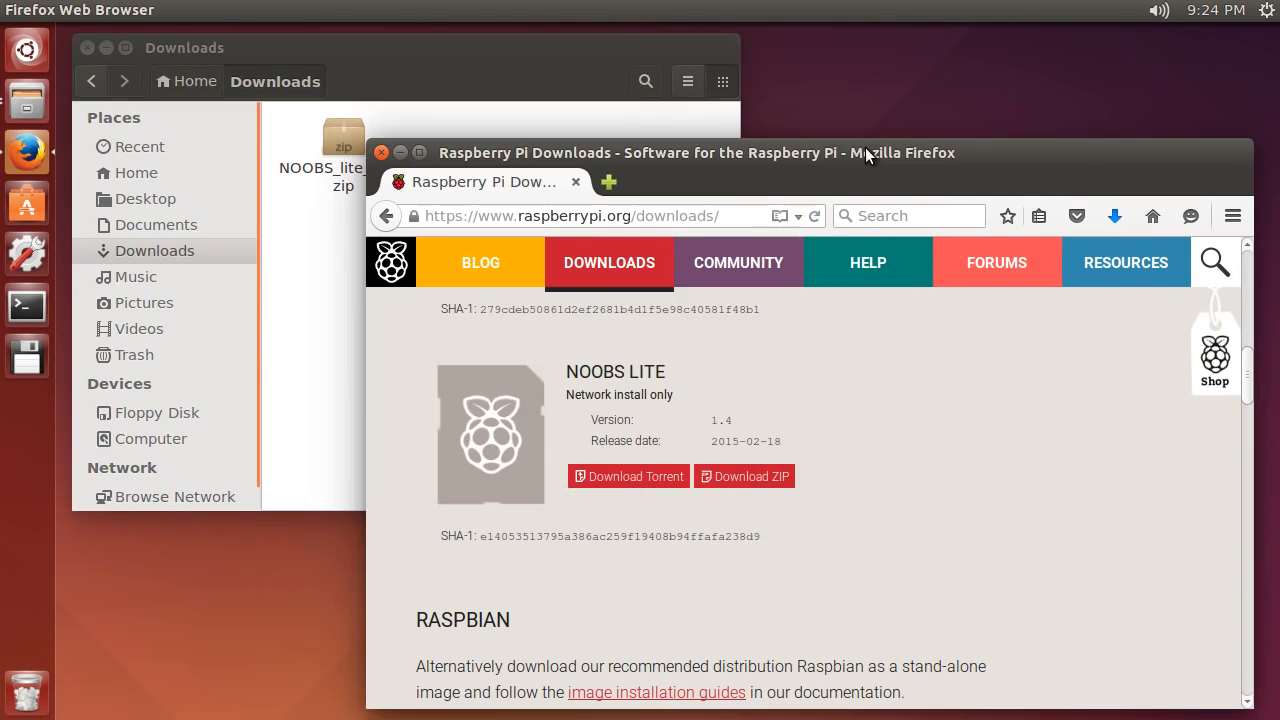
{"action": "mouse_move", "coordinate": [305, 363]}
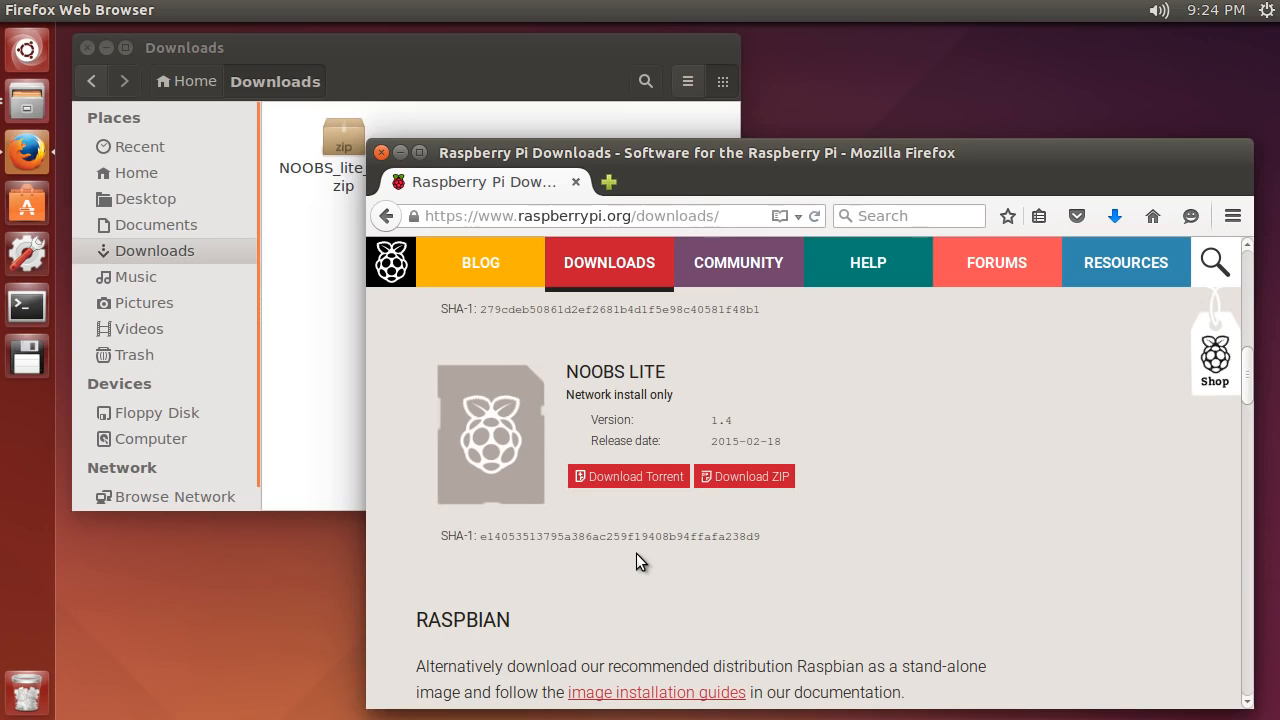
{"action": "mouse_move", "coordinate": [665, 412]}
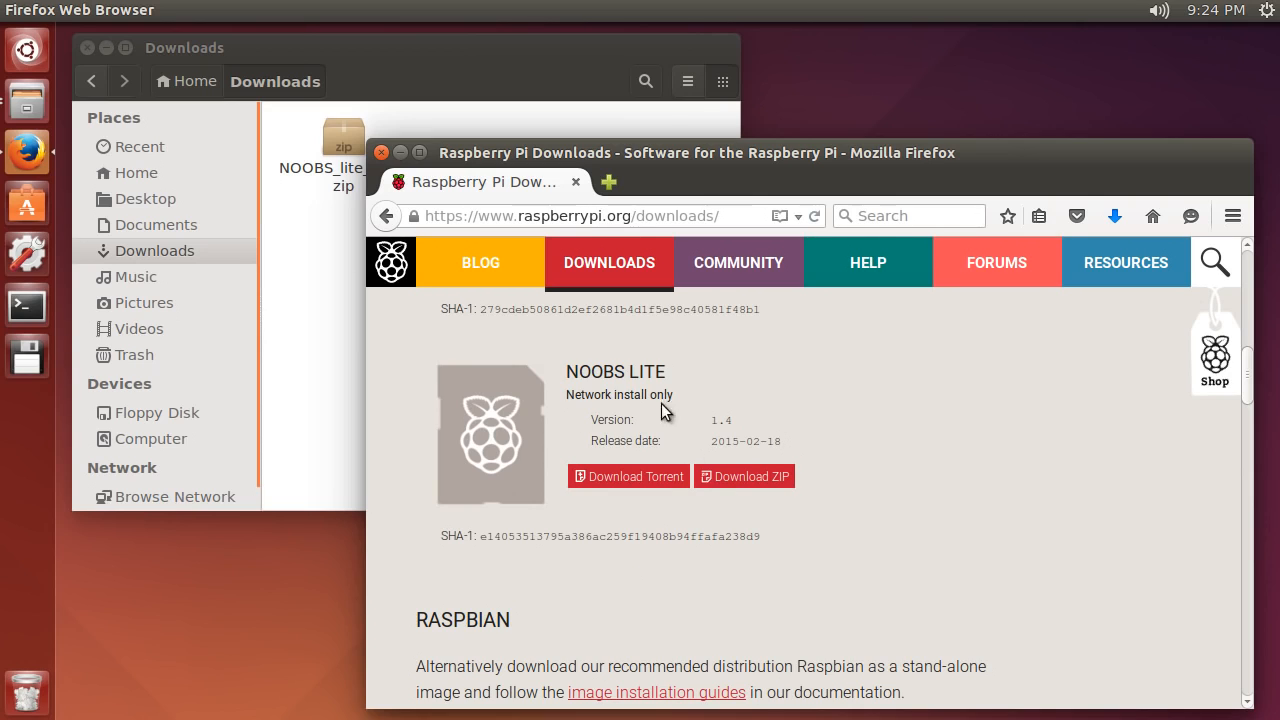
{"action": "mouse_move", "coordinate": [555, 413]}
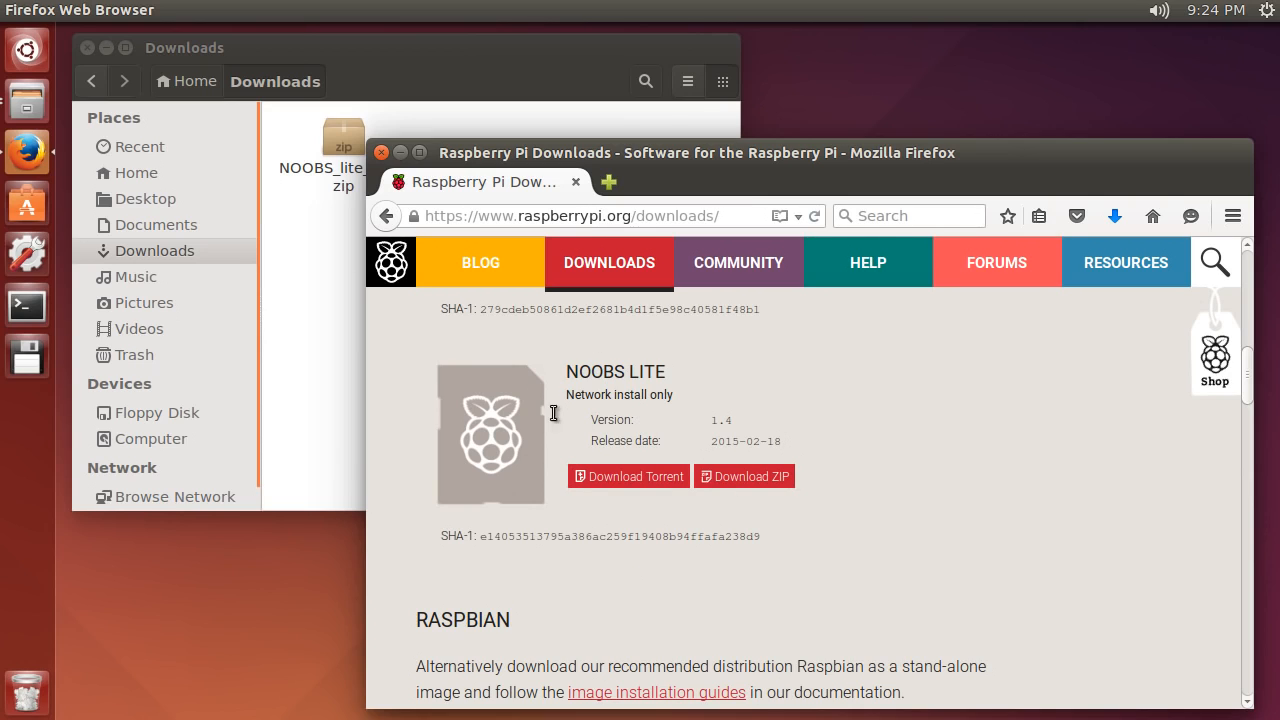
{"action": "mouse_move", "coordinate": [1119, 492]}
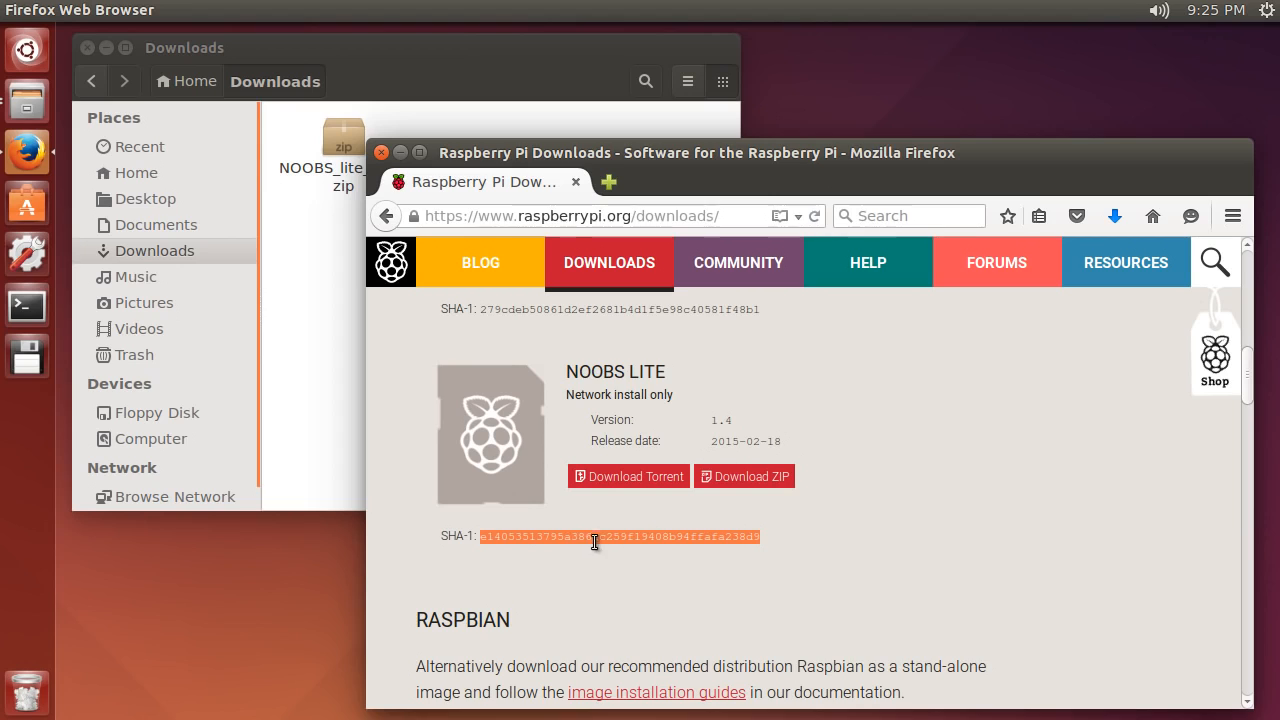
{"action": "mouse_move", "coordinate": [563, 430]}
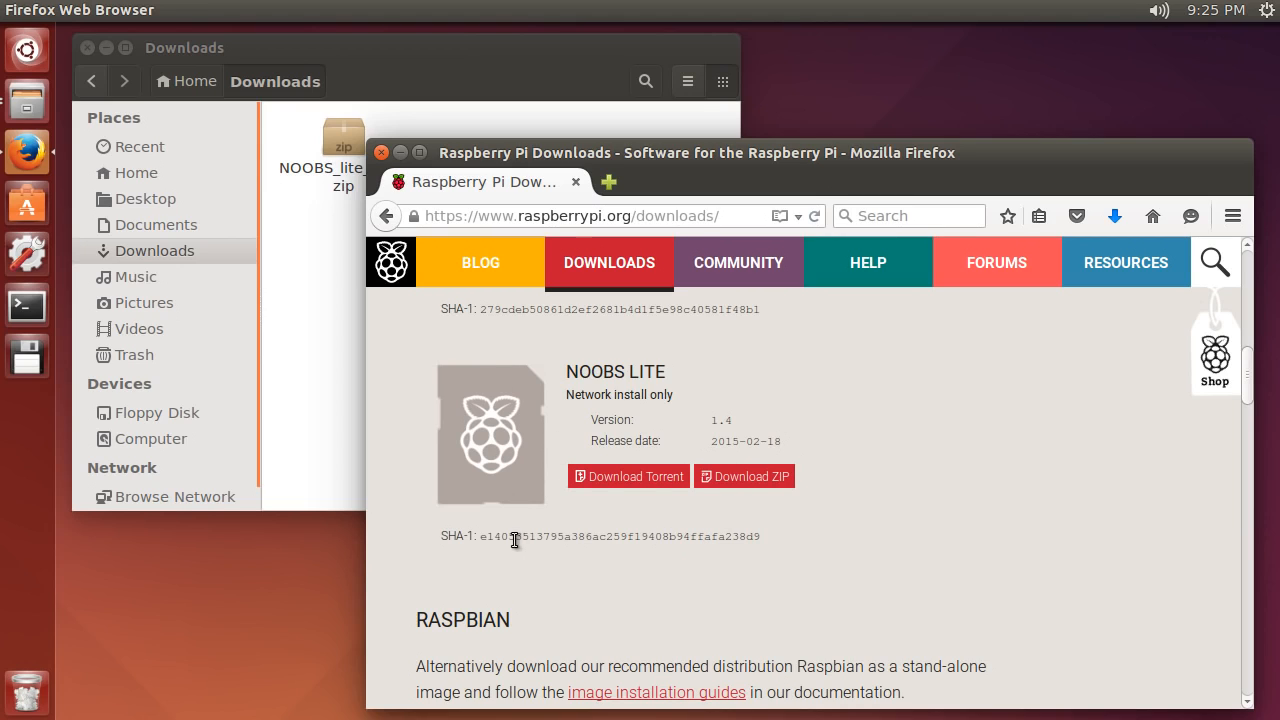
{"action": "left_click_drag", "start_coordinate": [482, 537], "coordinate": [760, 537]}
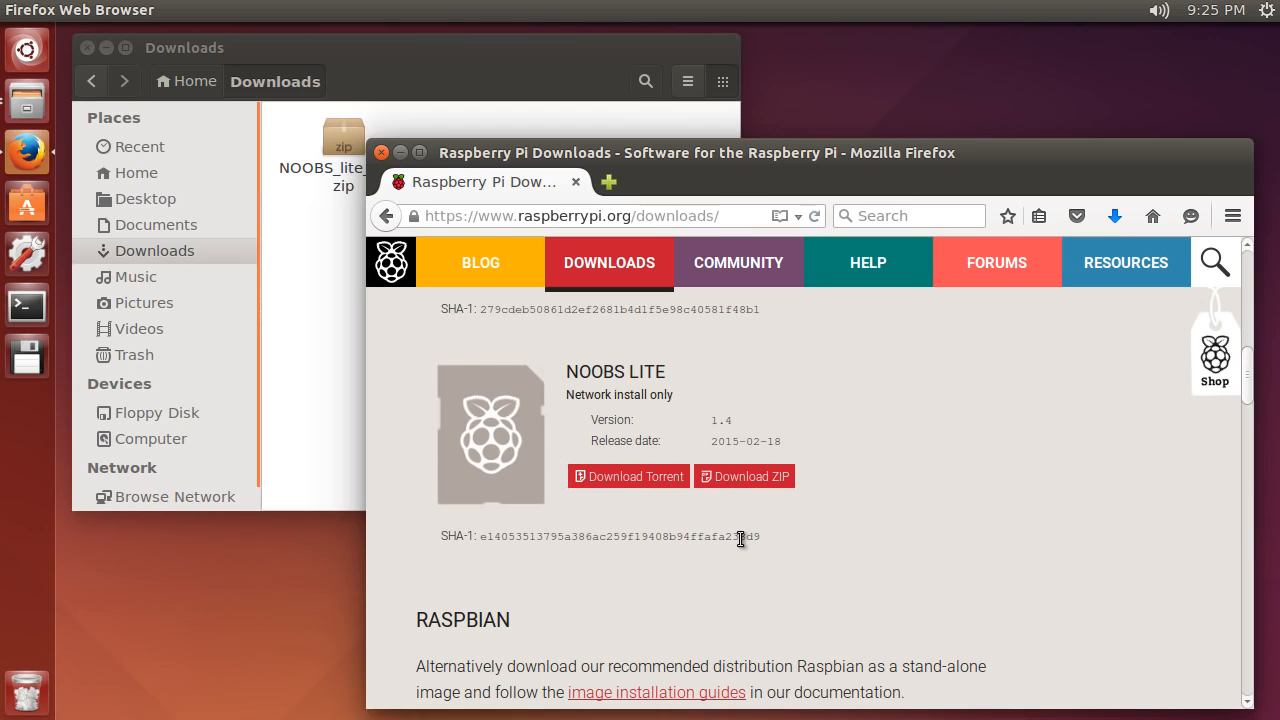
{"action": "mouse_move", "coordinate": [925, 445]}
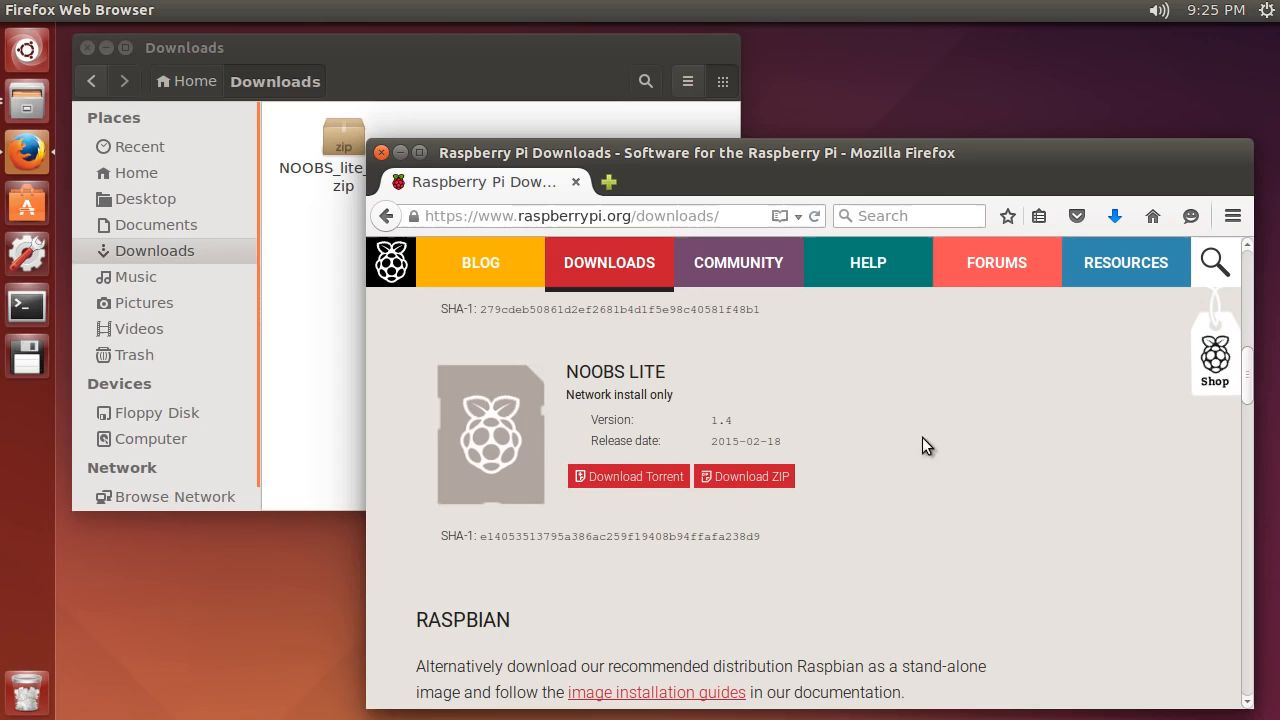
{"action": "mouse_move", "coordinate": [809, 377]}
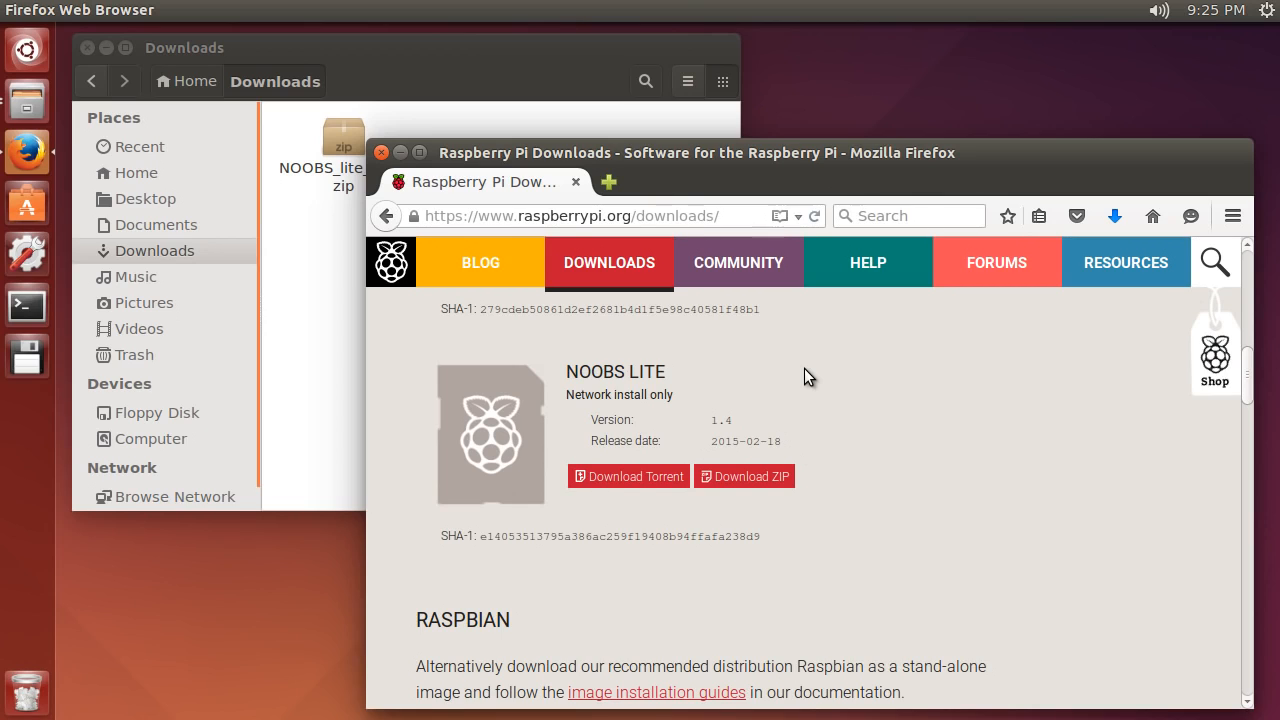
{"action": "mouse_move", "coordinate": [566, 542]}
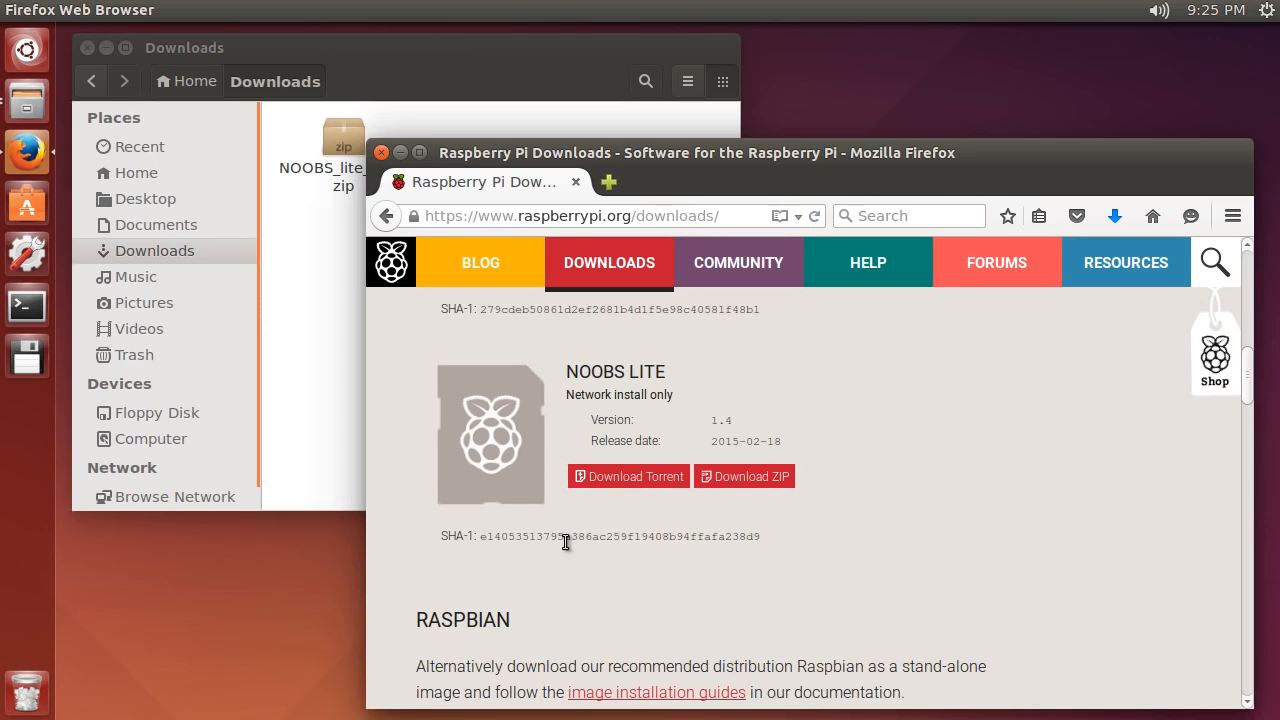
{"action": "left_click_drag", "start_coordinate": [483, 536], "coordinate": [758, 536]}
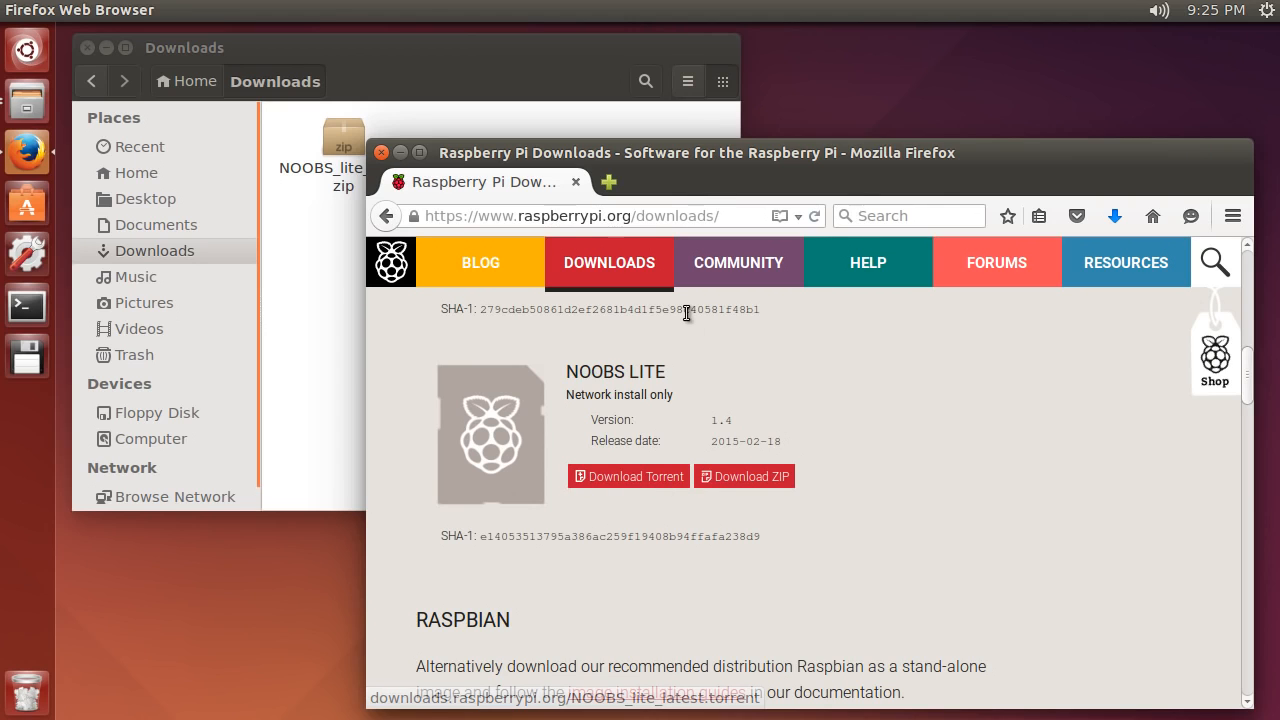
{"action": "mouse_move", "coordinate": [295, 340]}
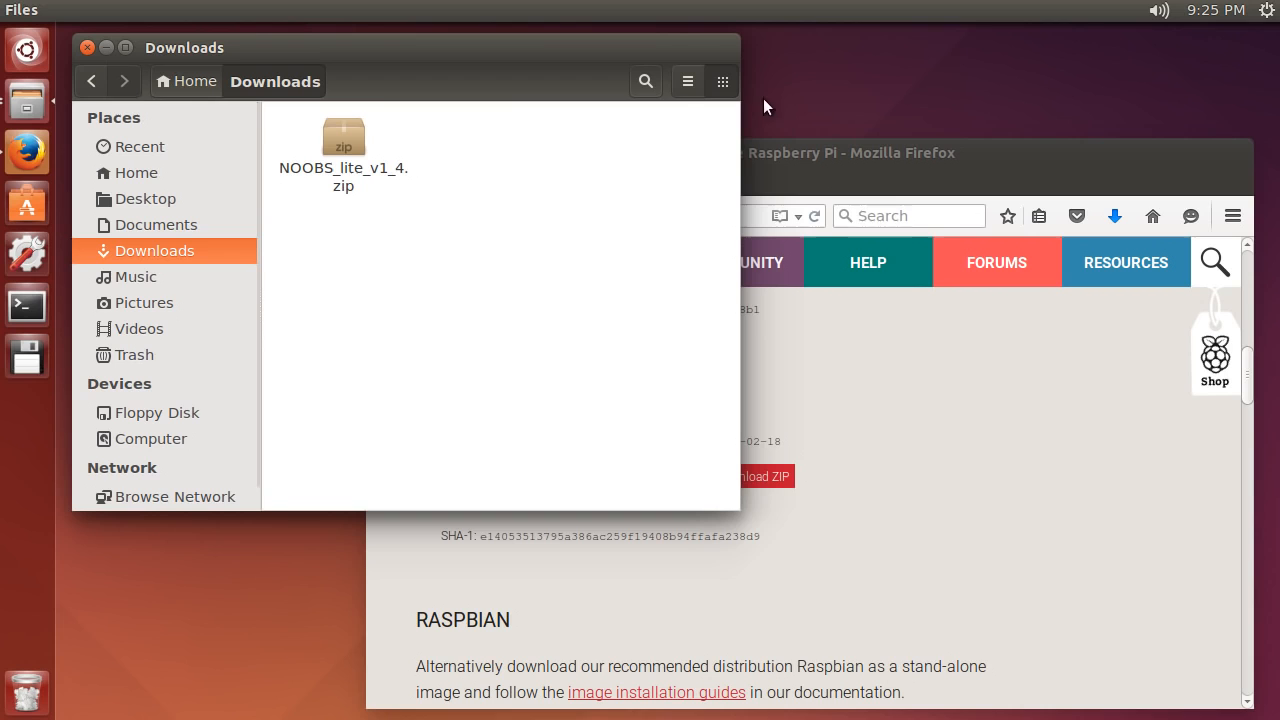
{"action": "mouse_move", "coordinate": [78, 320]}
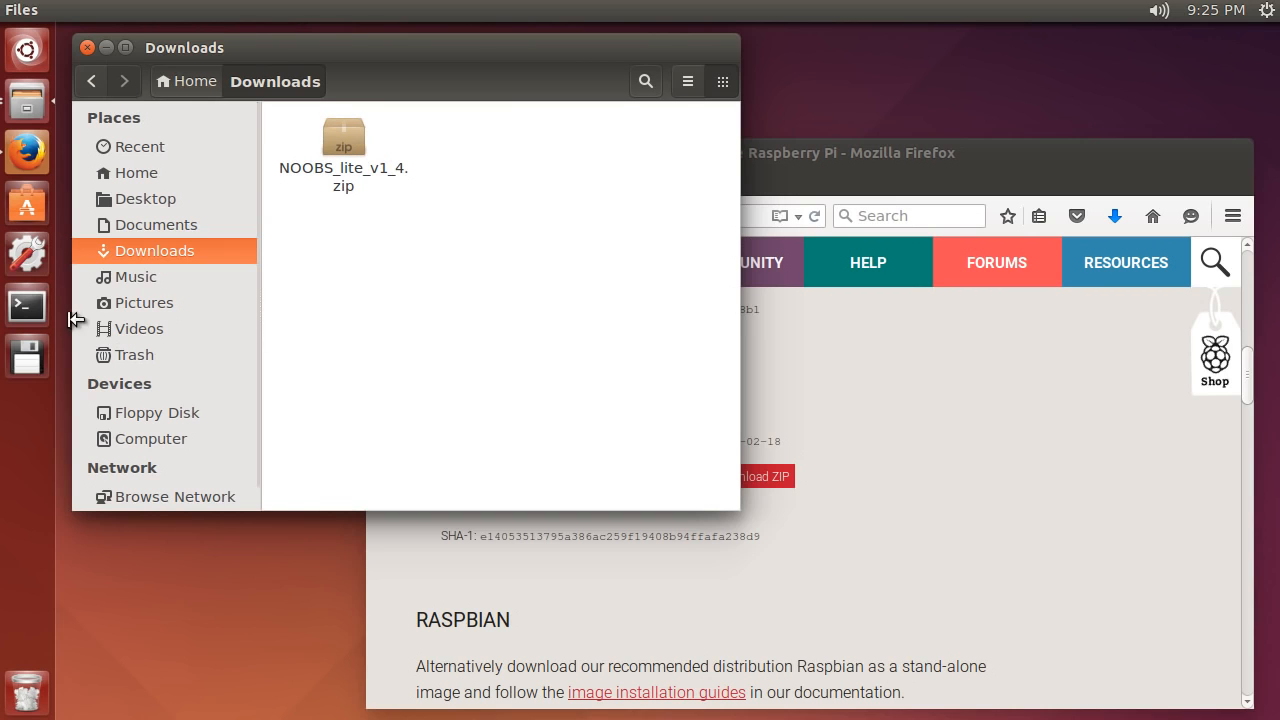
Launch a terminal and slightly lower the profile's background shading in Profile Preferences.
{"action": "left_click", "coordinate": [27, 306]}
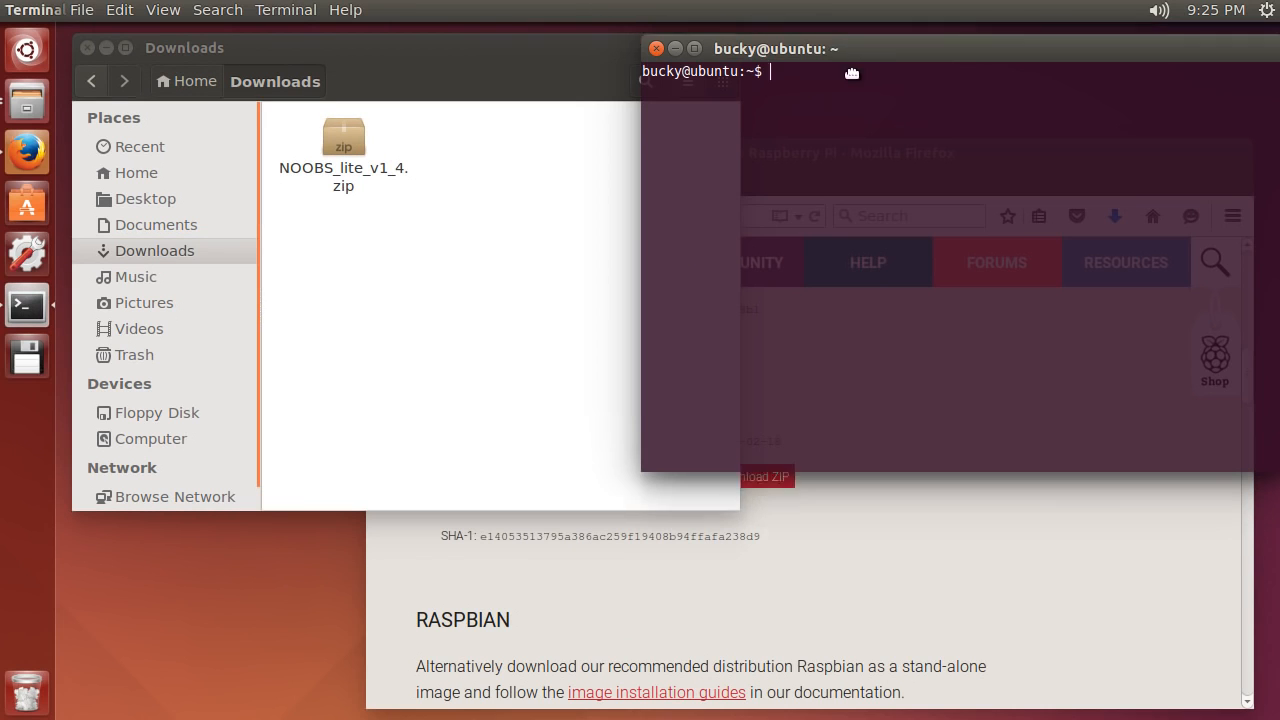
{"action": "right_click", "coordinate": [660, 300]}
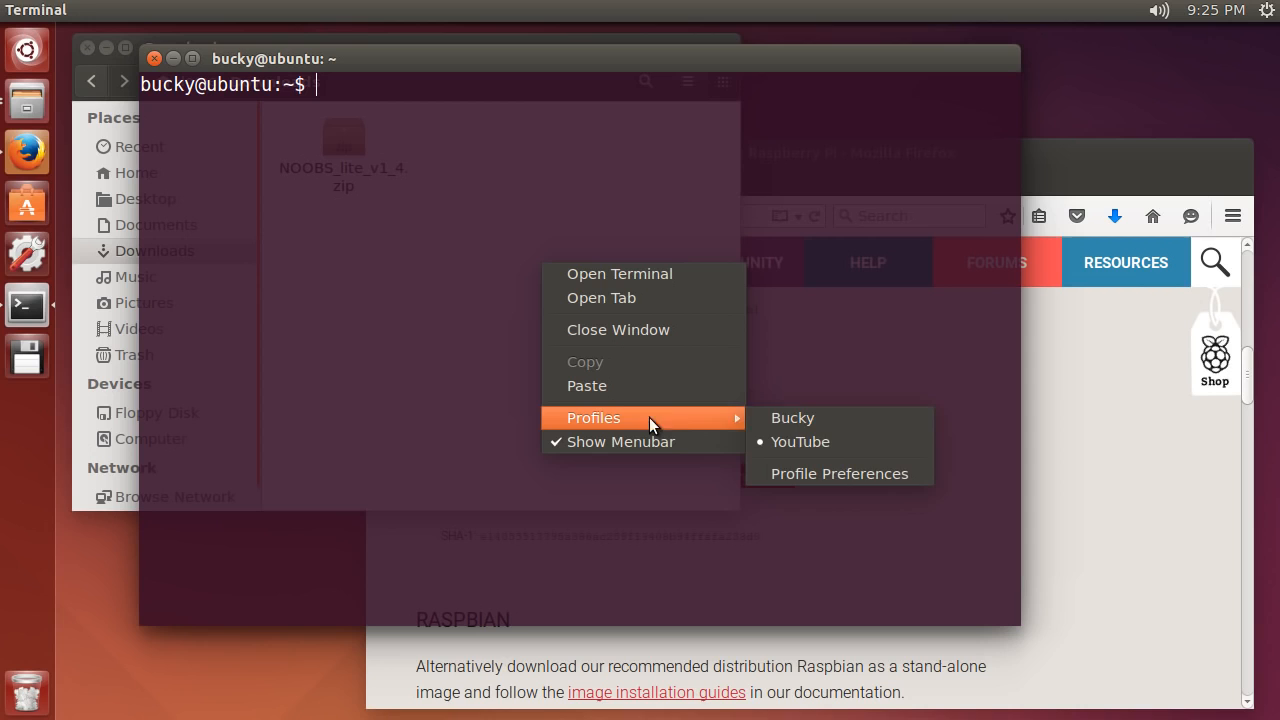
{"action": "left_click", "coordinate": [838, 473]}
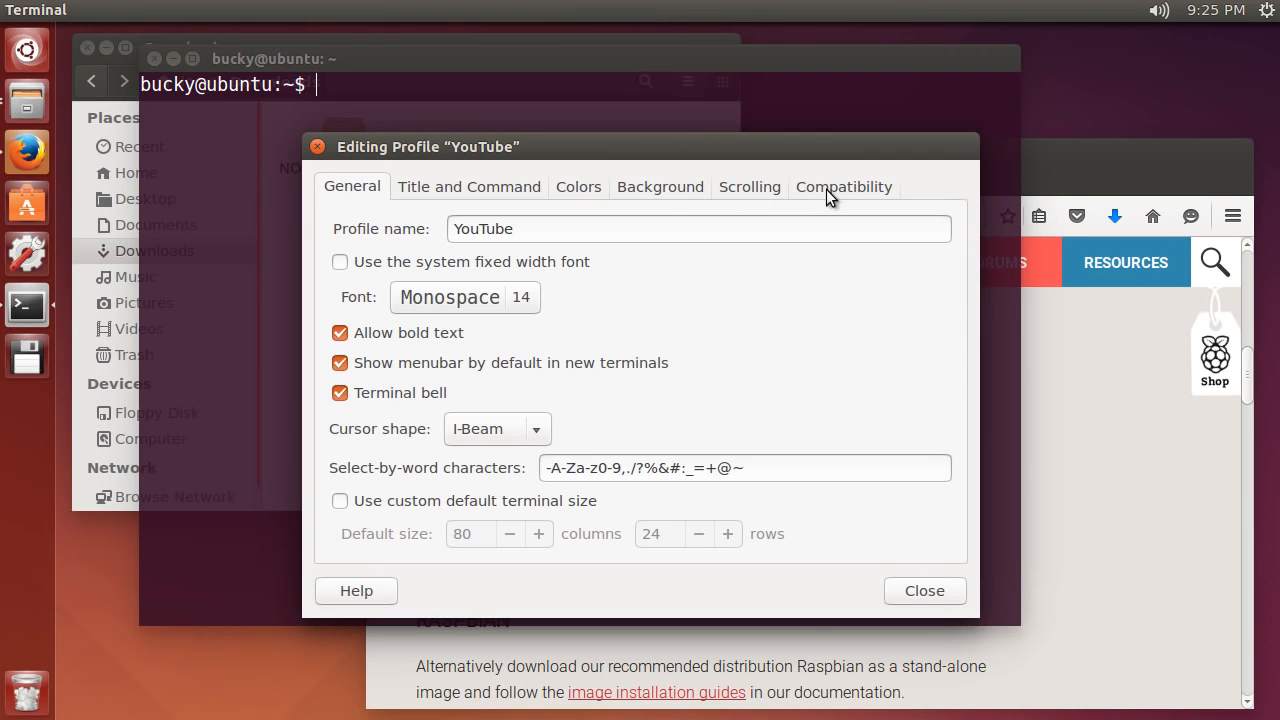
{"action": "left_click", "coordinate": [658, 186]}
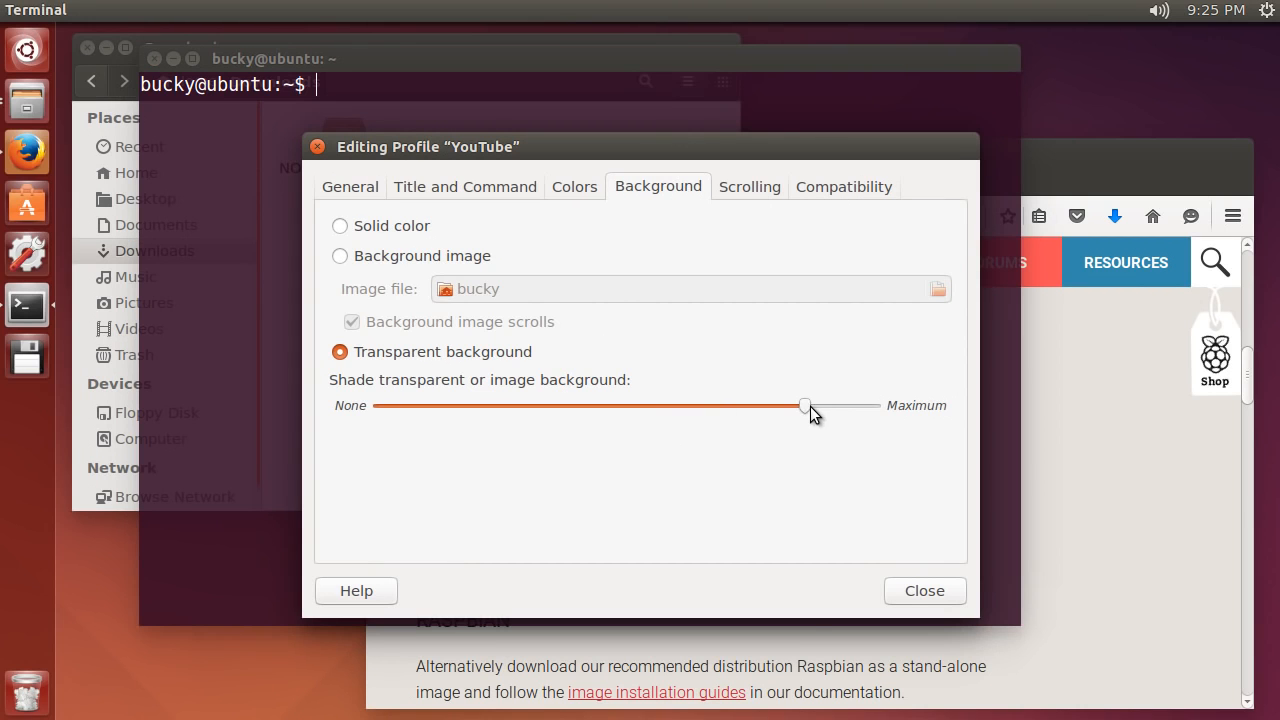
{"action": "left_click_drag", "start_coordinate": [805, 405], "coordinate": [778, 405]}
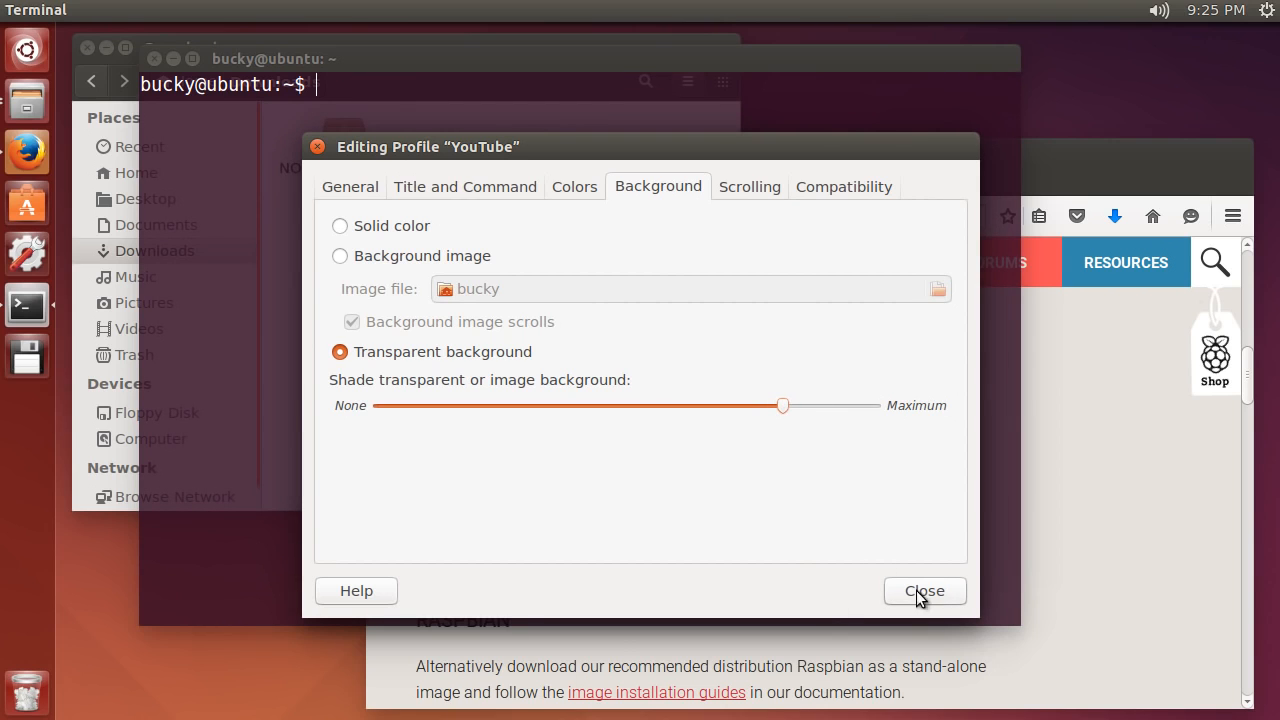
{"action": "left_click", "coordinate": [924, 591]}
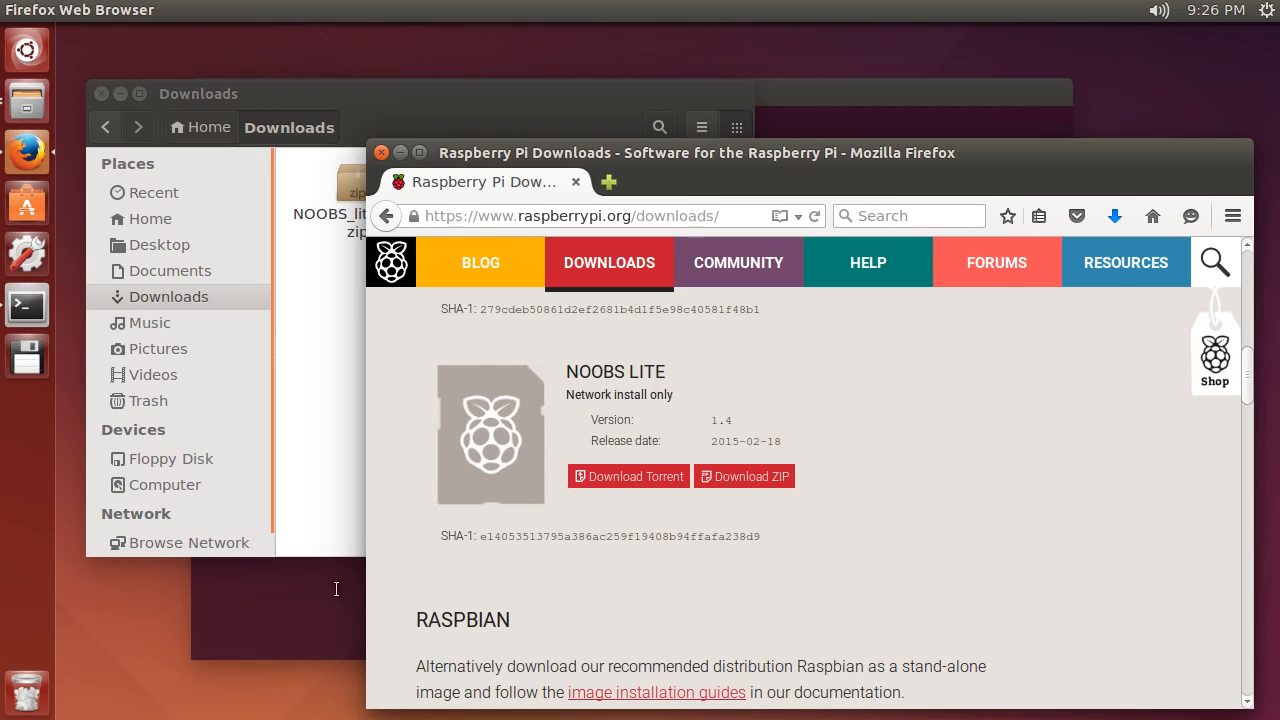
List files, cd into Downloads to show NOOBS_lite_v1_4.zip, and recheck the SHA-1 label.
{"action": "left_click", "coordinate": [26, 305]}
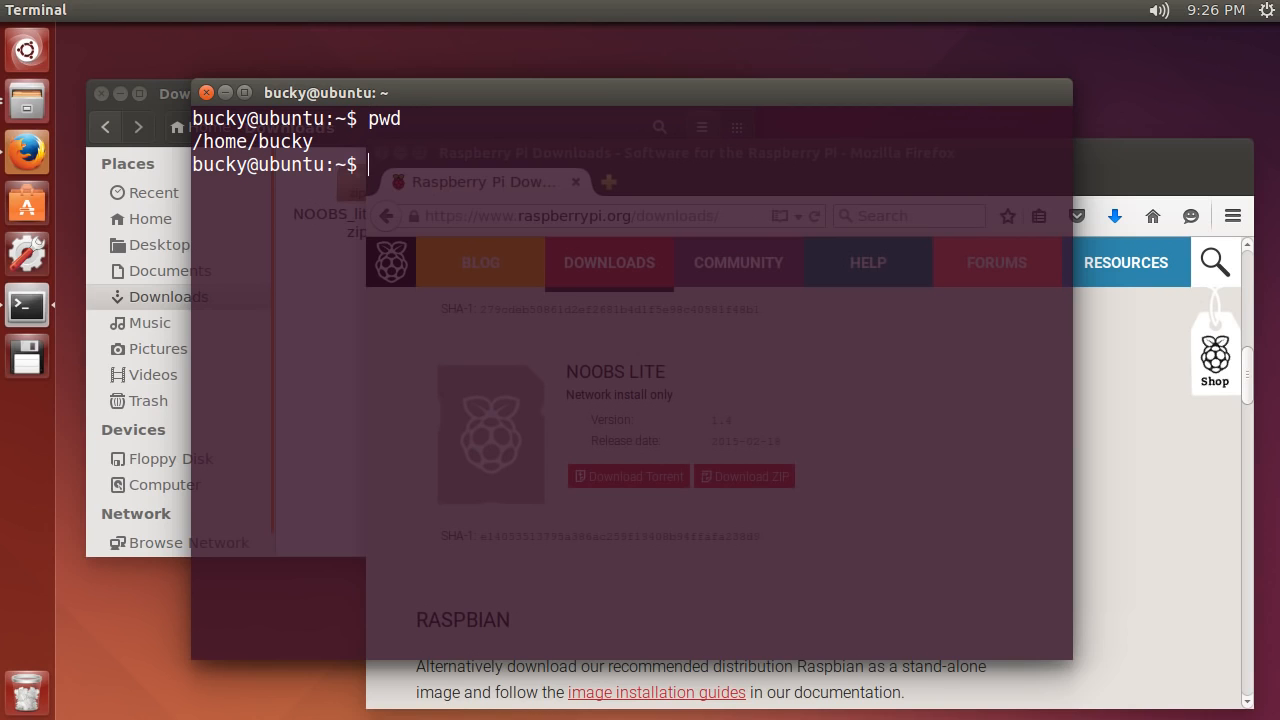
{"action": "type", "text": "ls"}
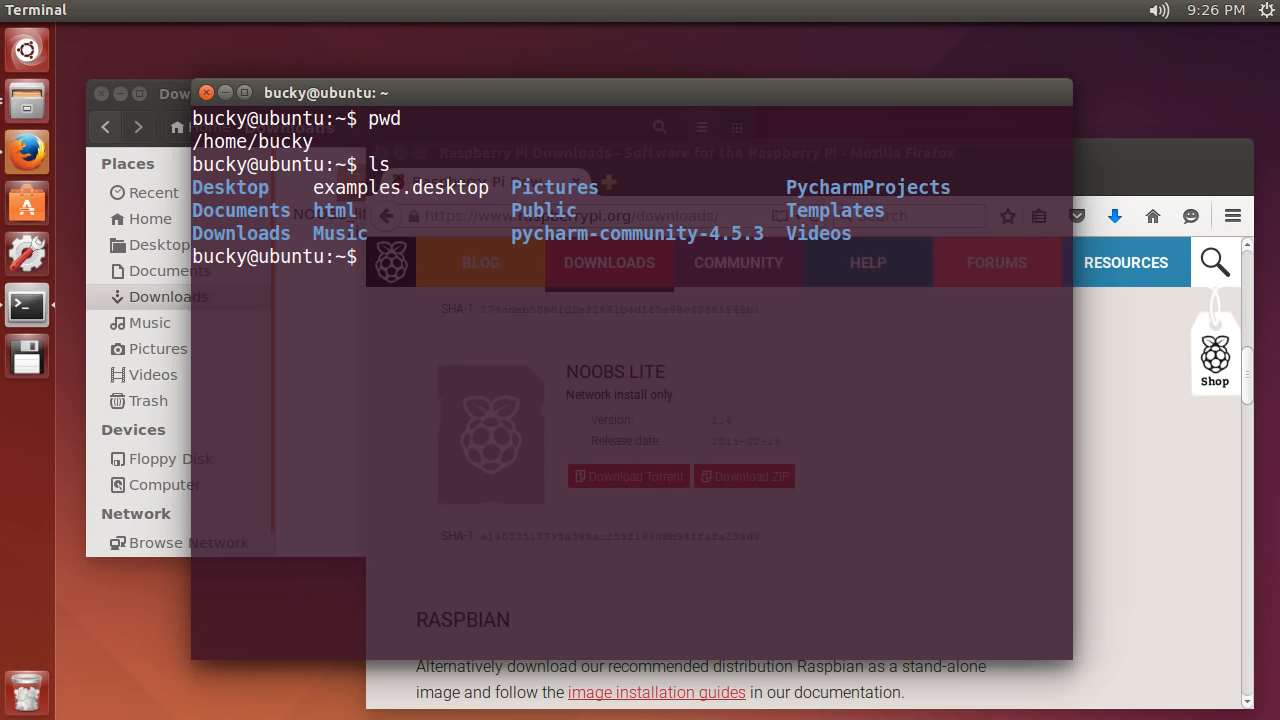
{"action": "type", "text": "cd Downloads"}
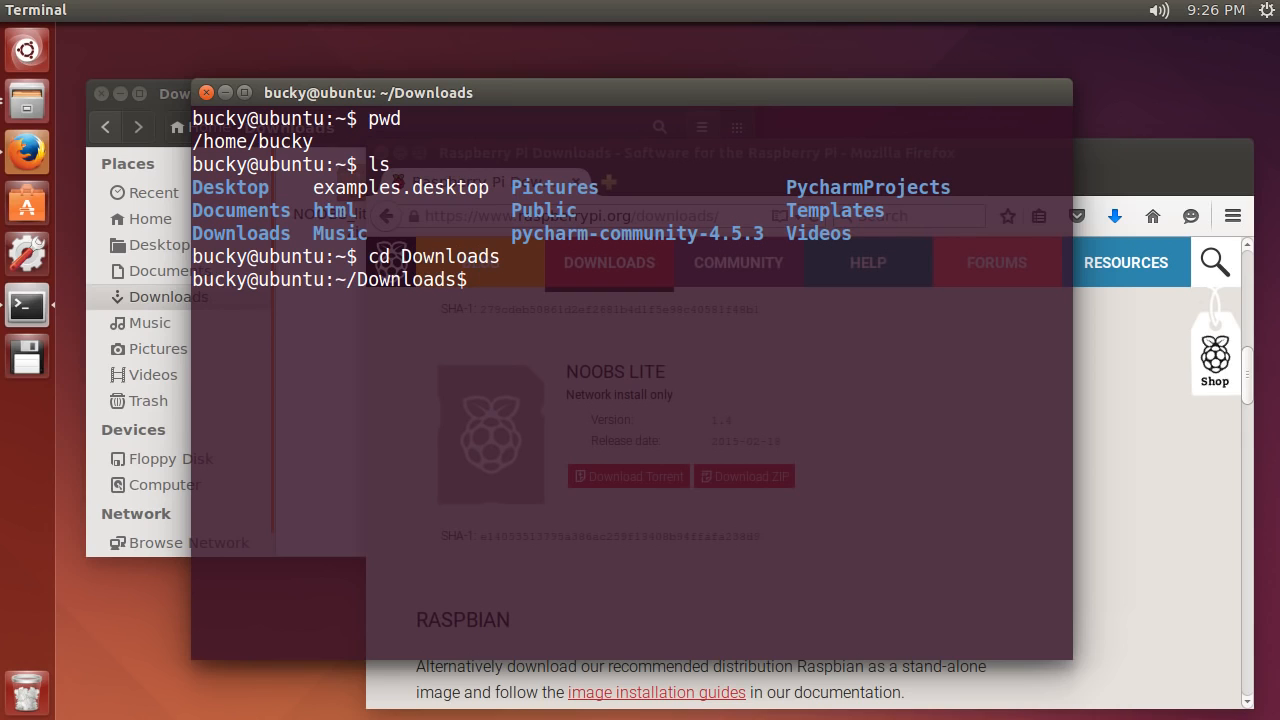
{"action": "type", "text": "ls"}
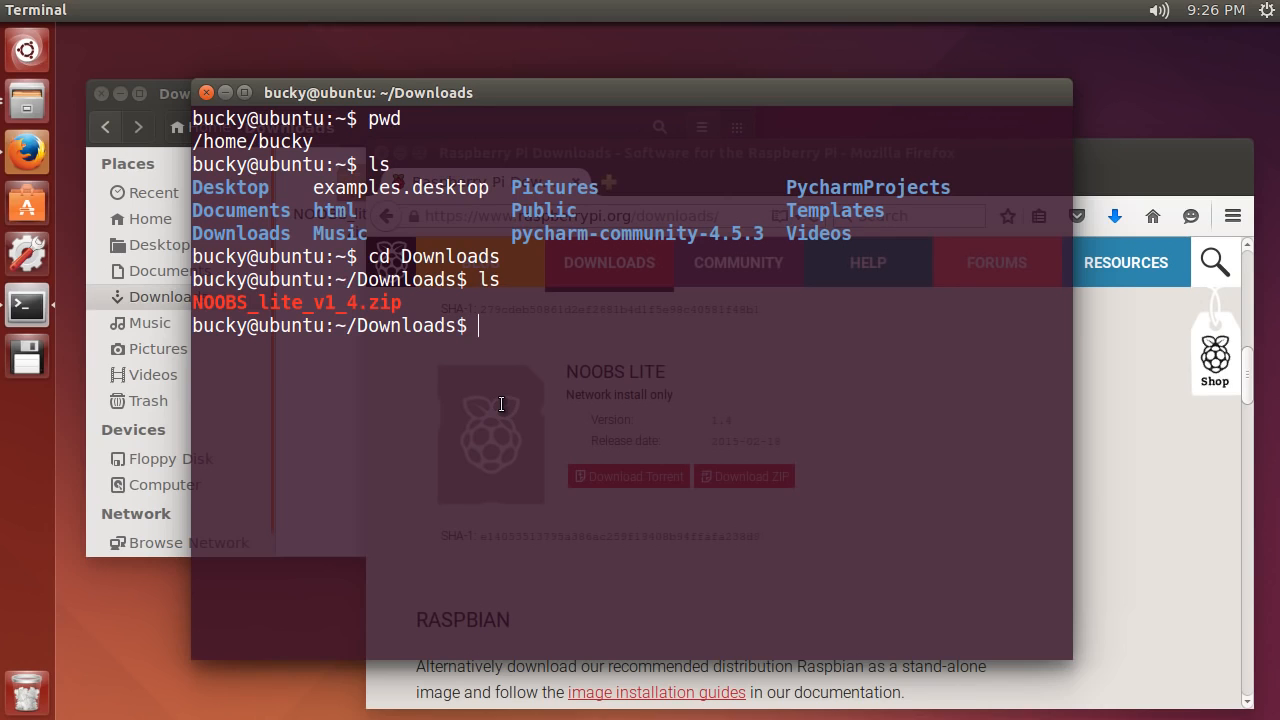
{"action": "mouse_move", "coordinate": [1171, 547]}
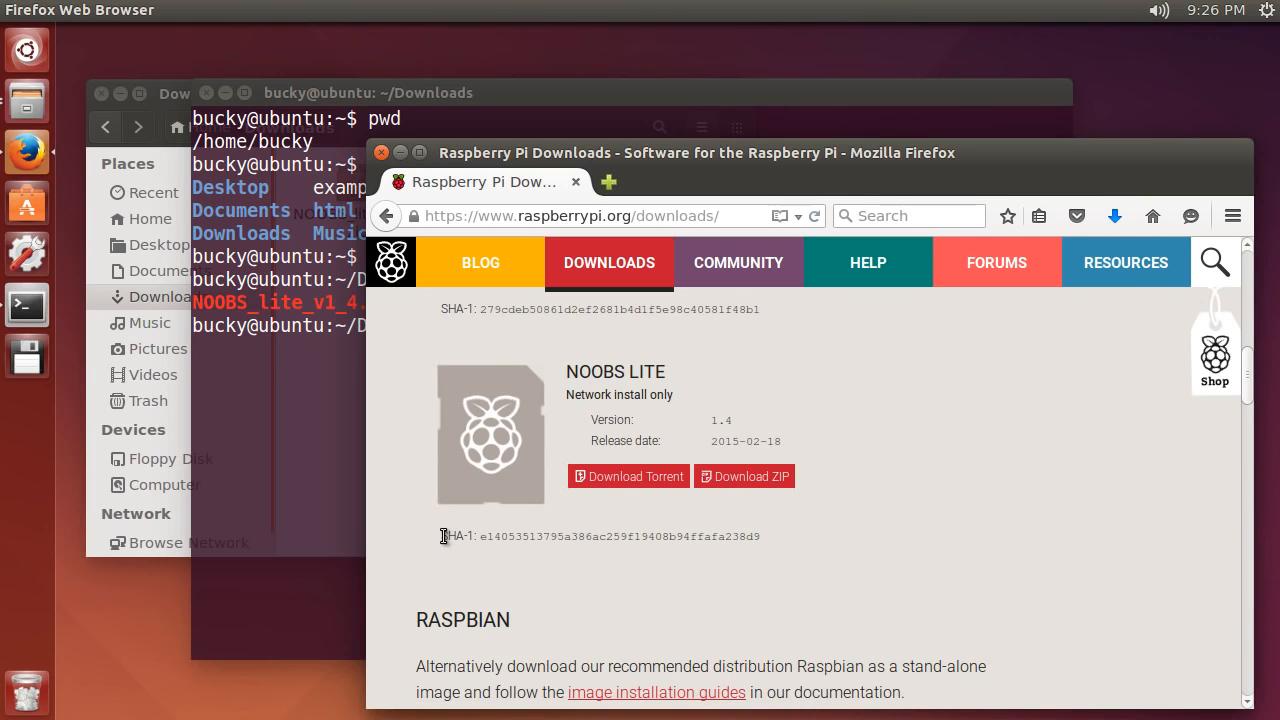
{"action": "double_click", "coordinate": [457, 536]}
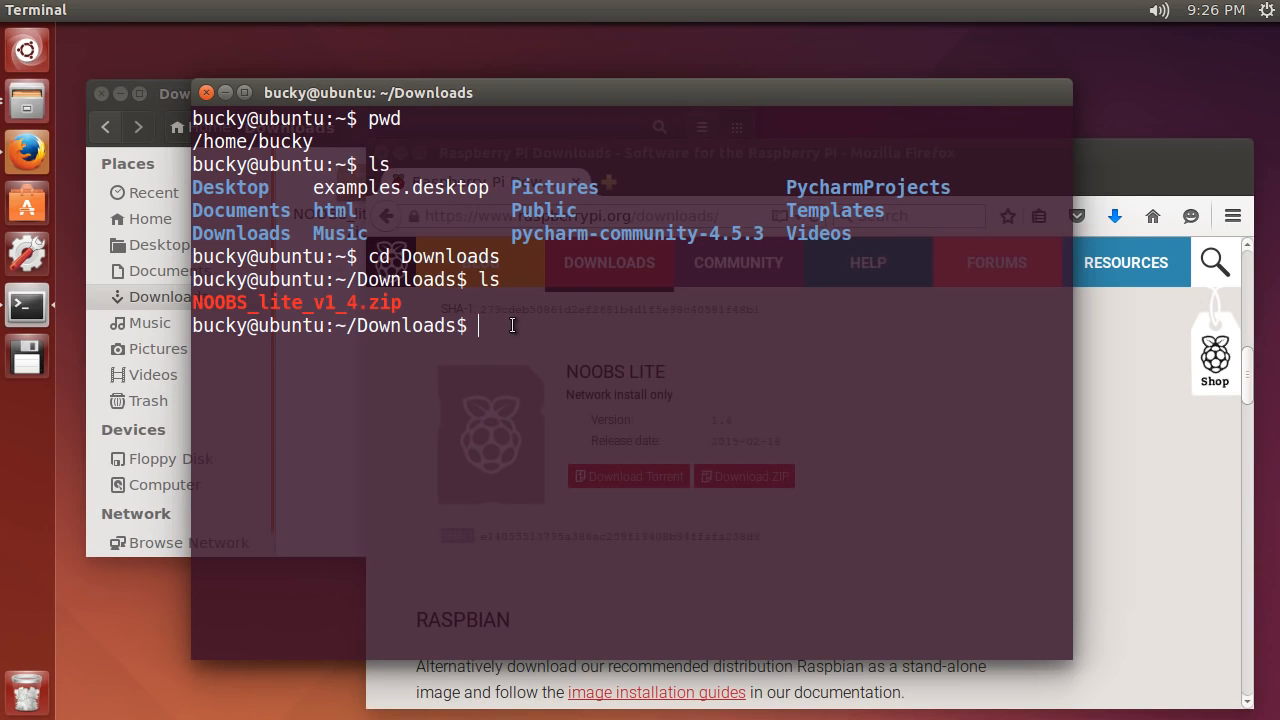
{"action": "type", "text": "sha"}
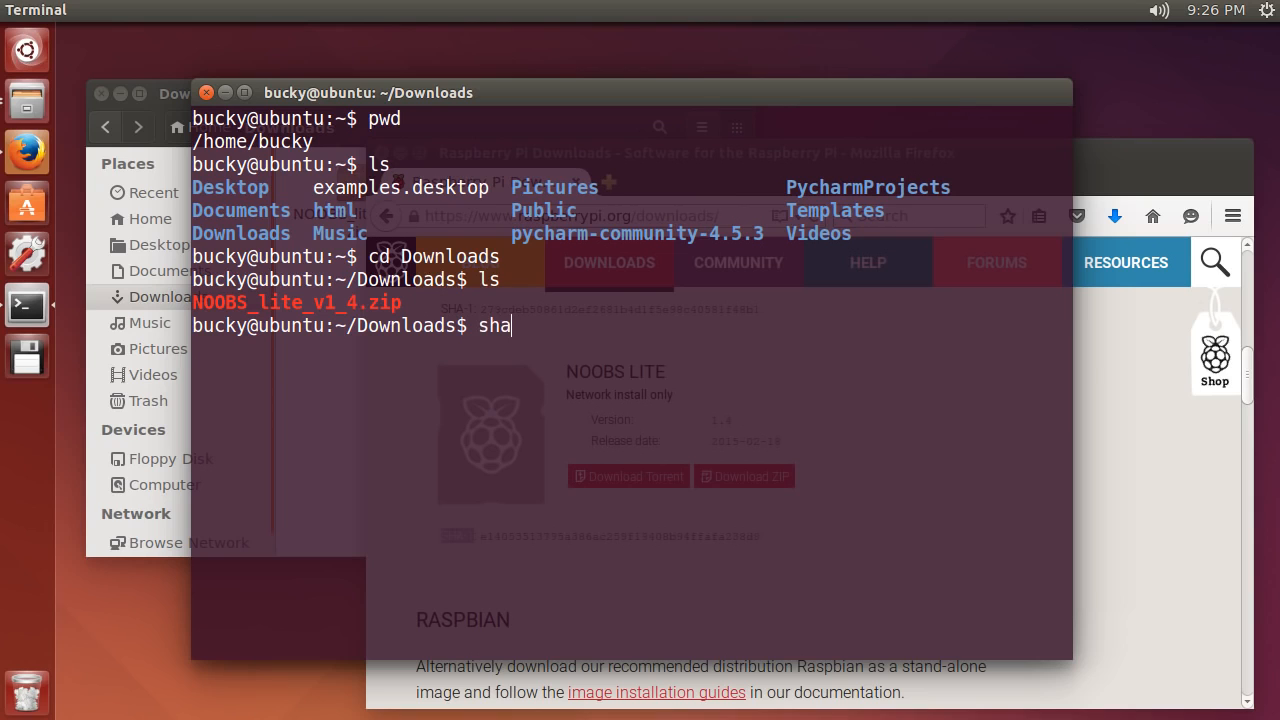
{"action": "type", "text": "1sum"}
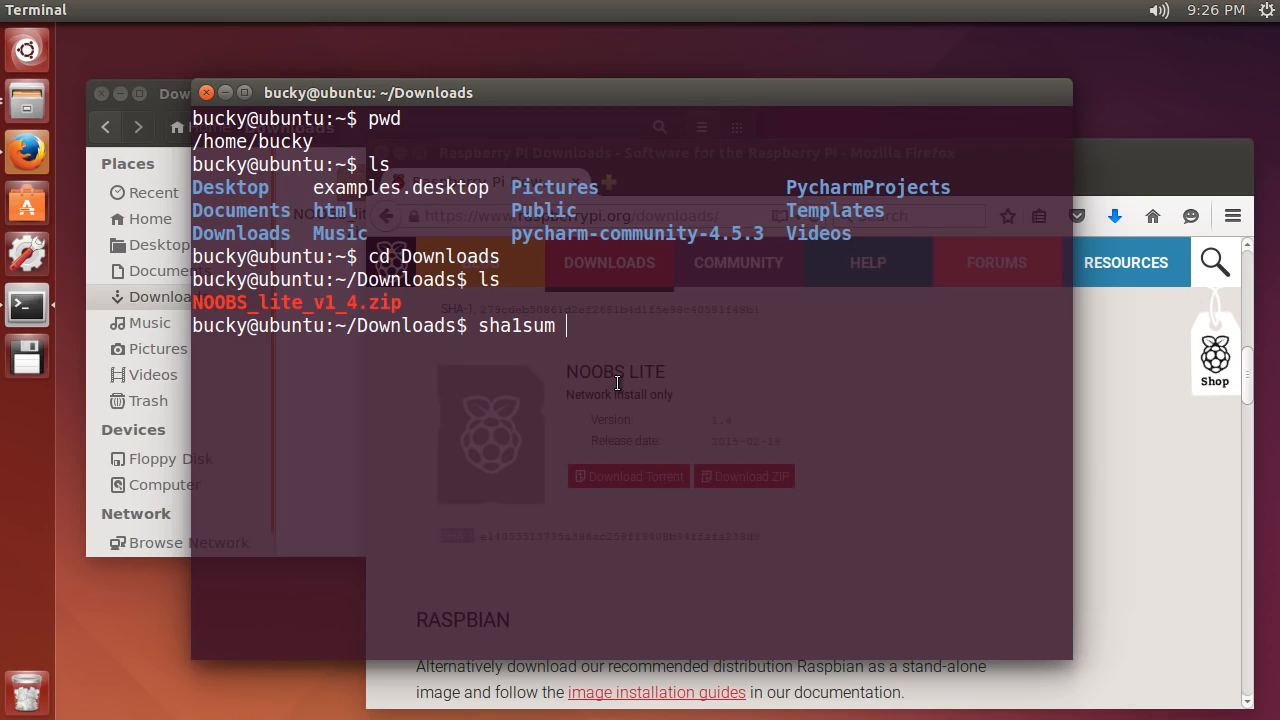
{"action": "type", "text": "NOOBS_lite_v1_4.zip"}
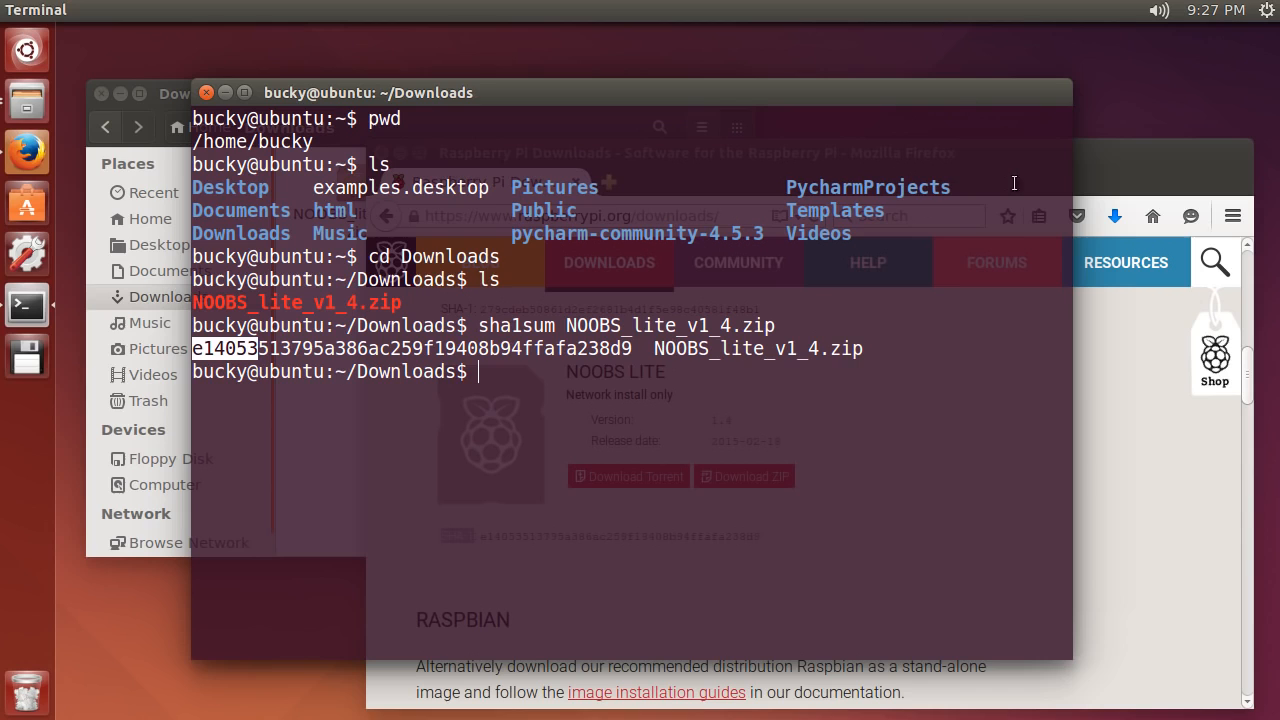
{"action": "left_click", "coordinate": [697, 153]}
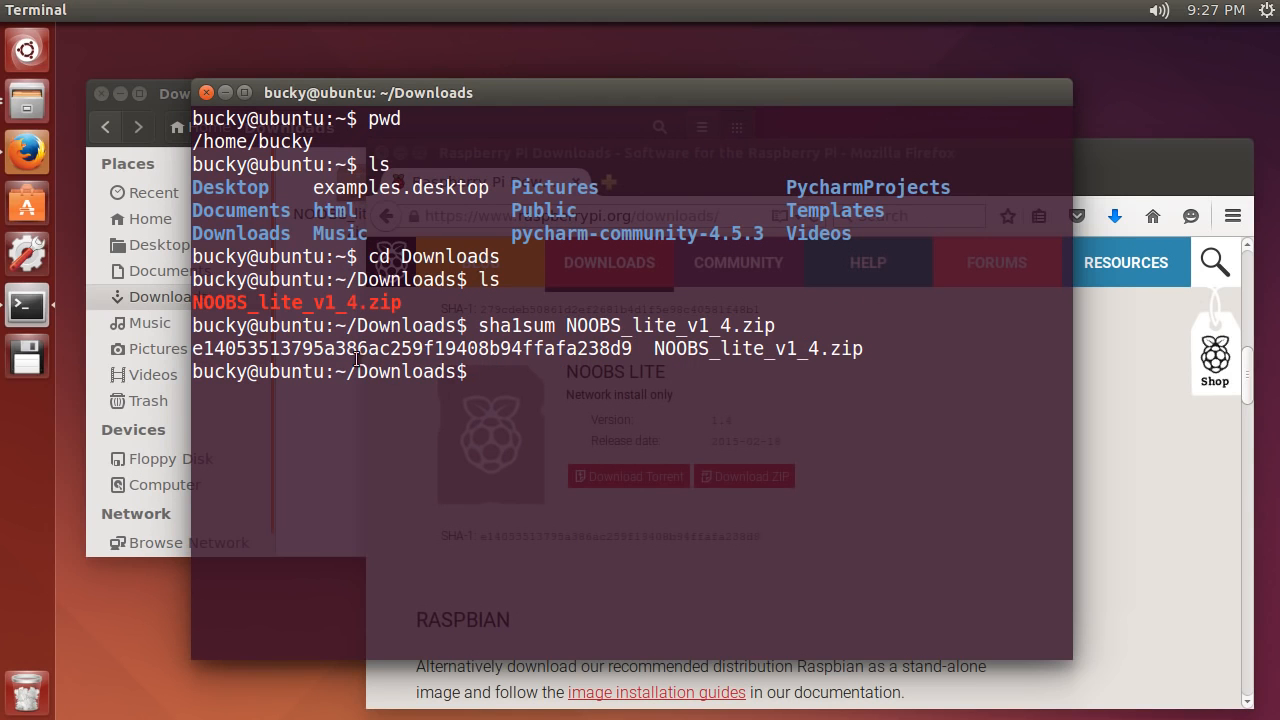
{"action": "mouse_move", "coordinate": [1175, 490]}
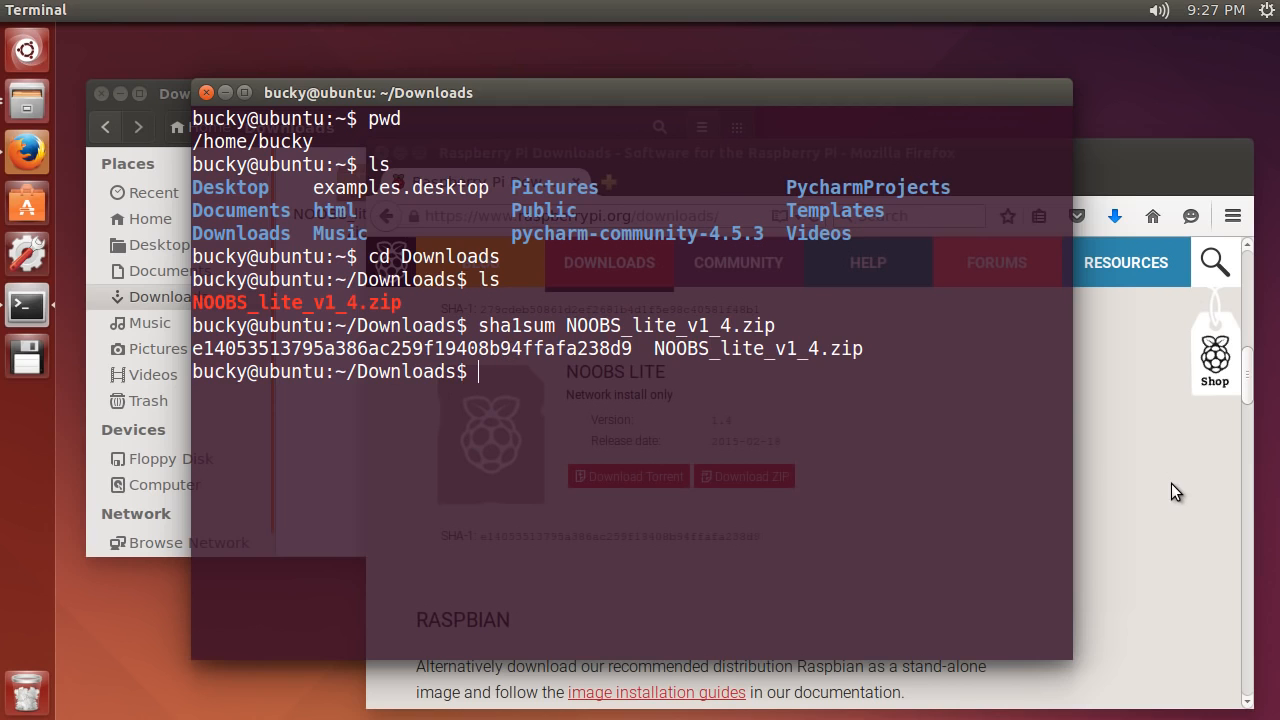
{"action": "left_click", "coordinate": [700, 152]}
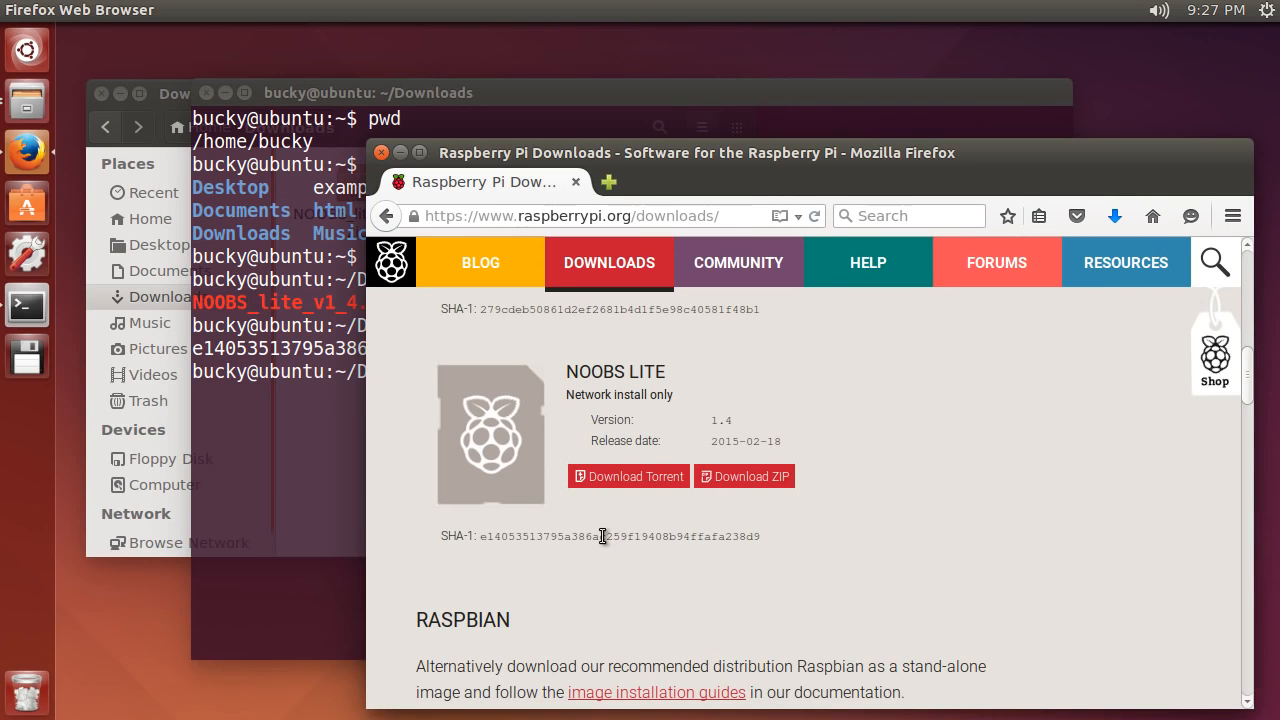
Copy the published NOOBS Lite SHA-1 hash from the download page.
{"action": "right_click", "coordinate": [600, 536]}
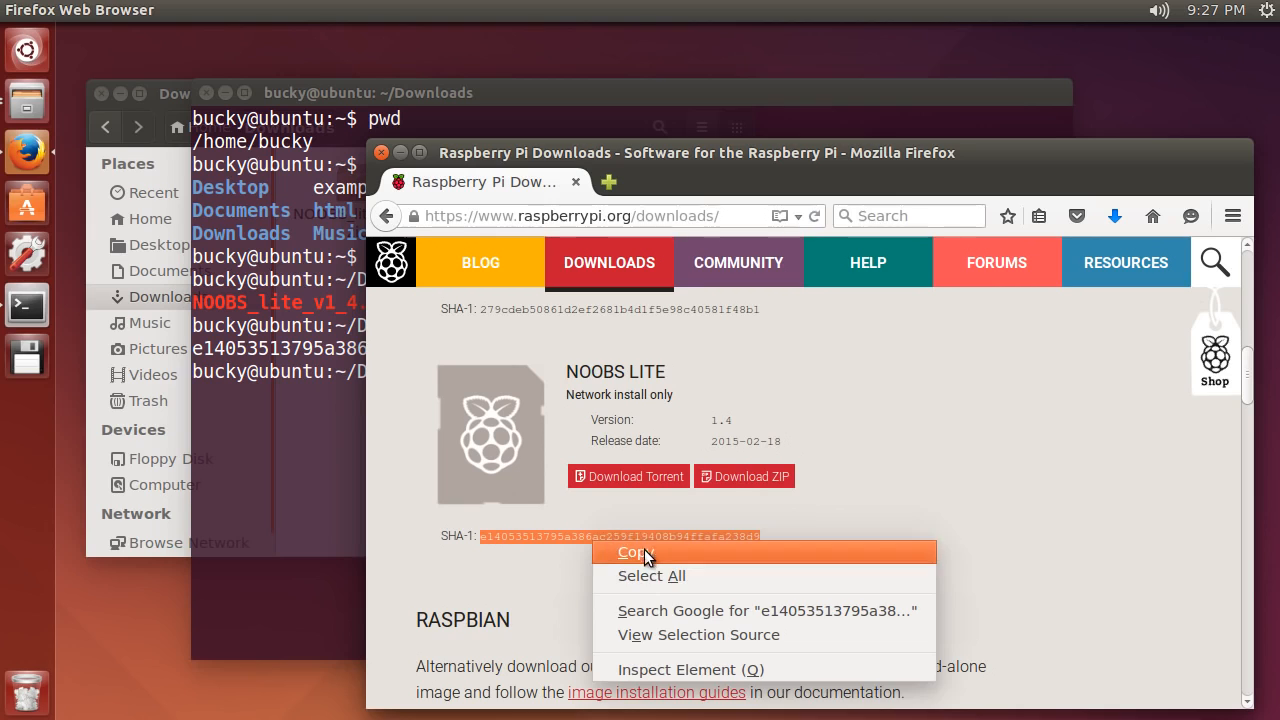
{"action": "left_click", "coordinate": [633, 552]}
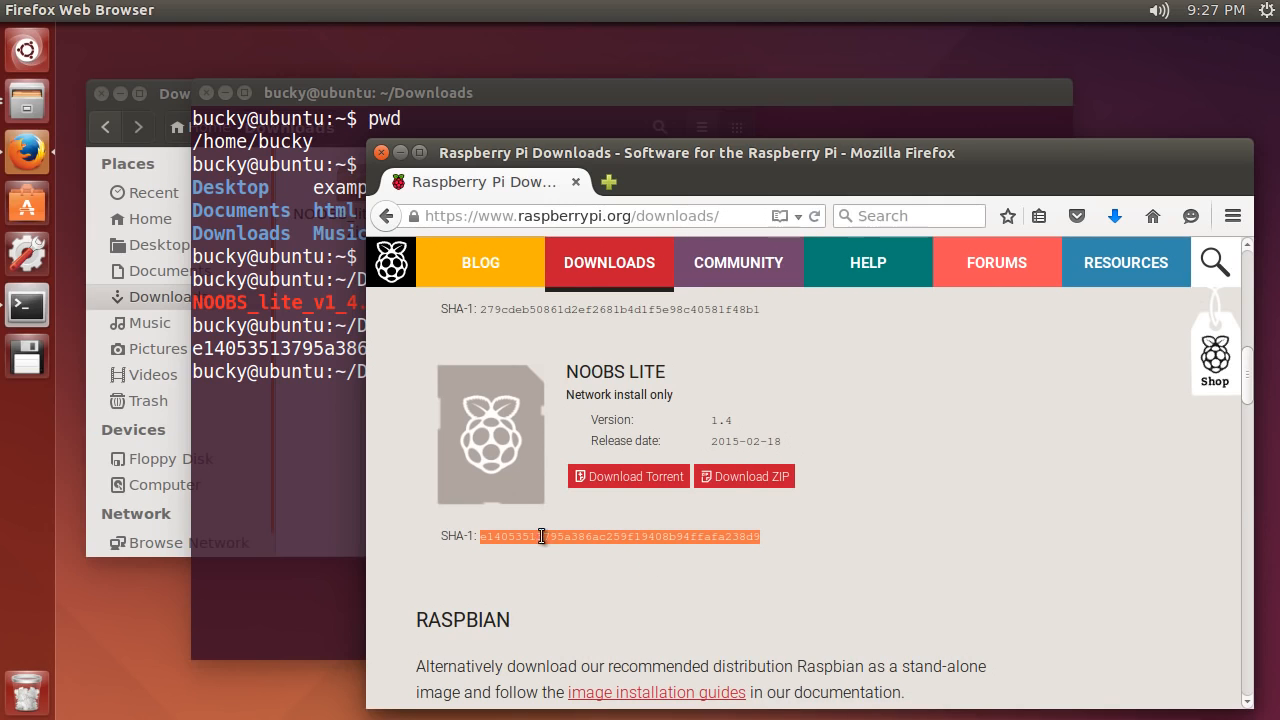
{"action": "mouse_move", "coordinate": [472, 513]}
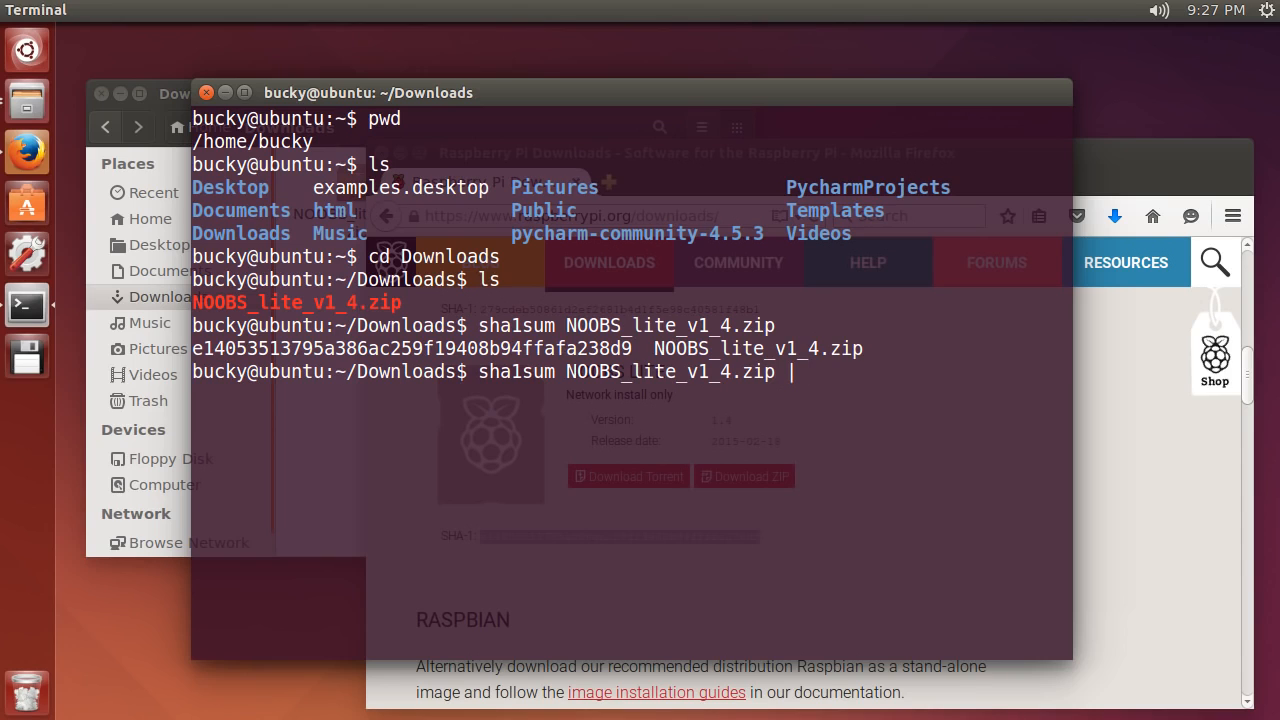
{"action": "type", "text": "grep"}
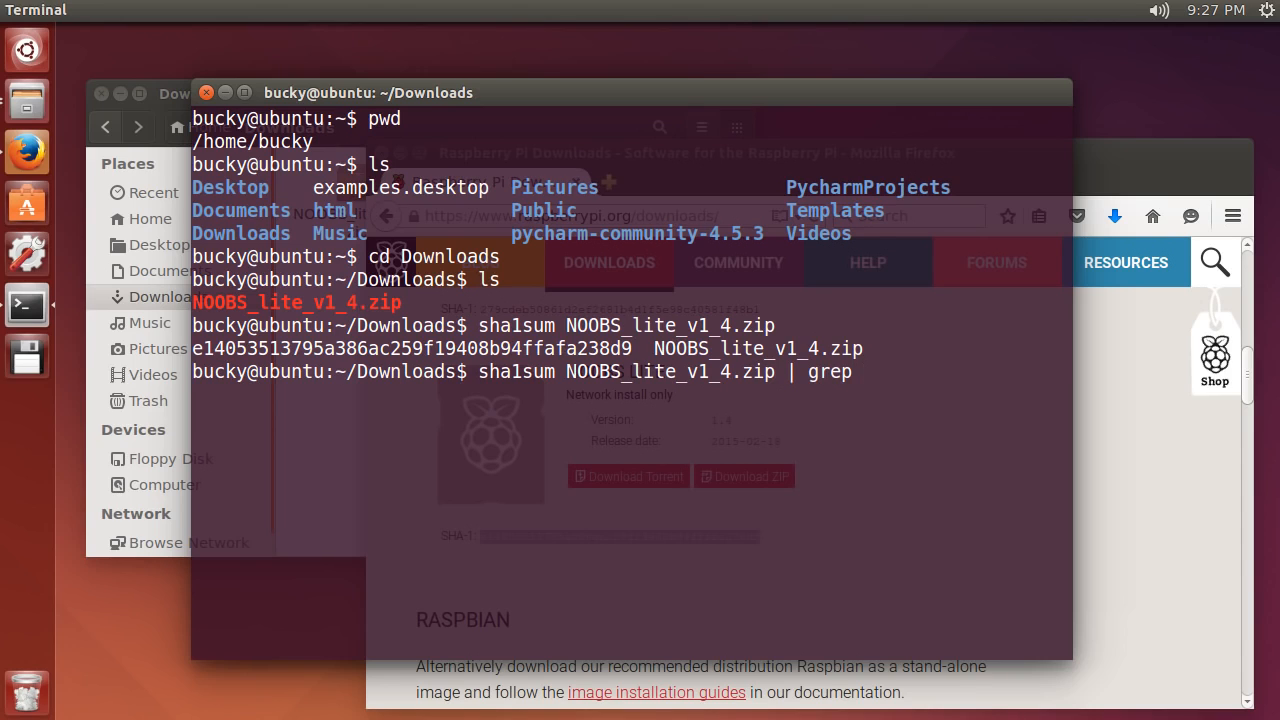
{"action": "right_click", "coordinate": [870, 380]}
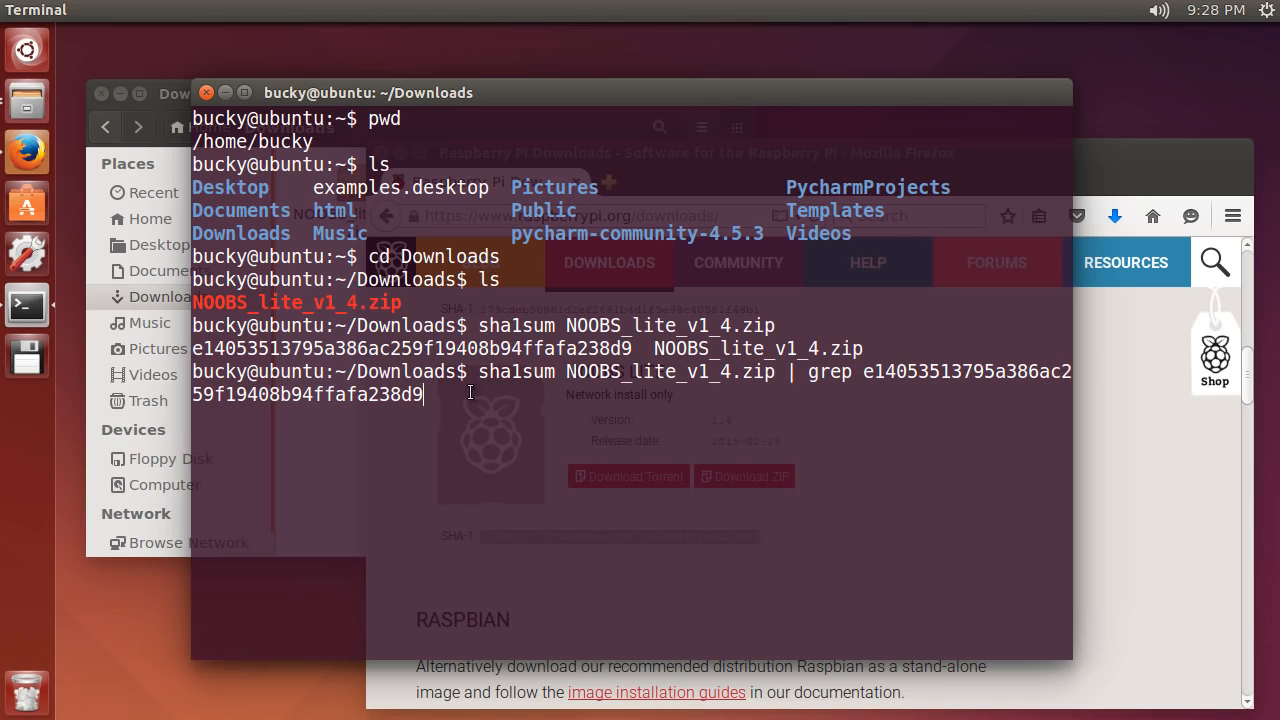
{"action": "mouse_move", "coordinate": [773, 350]}
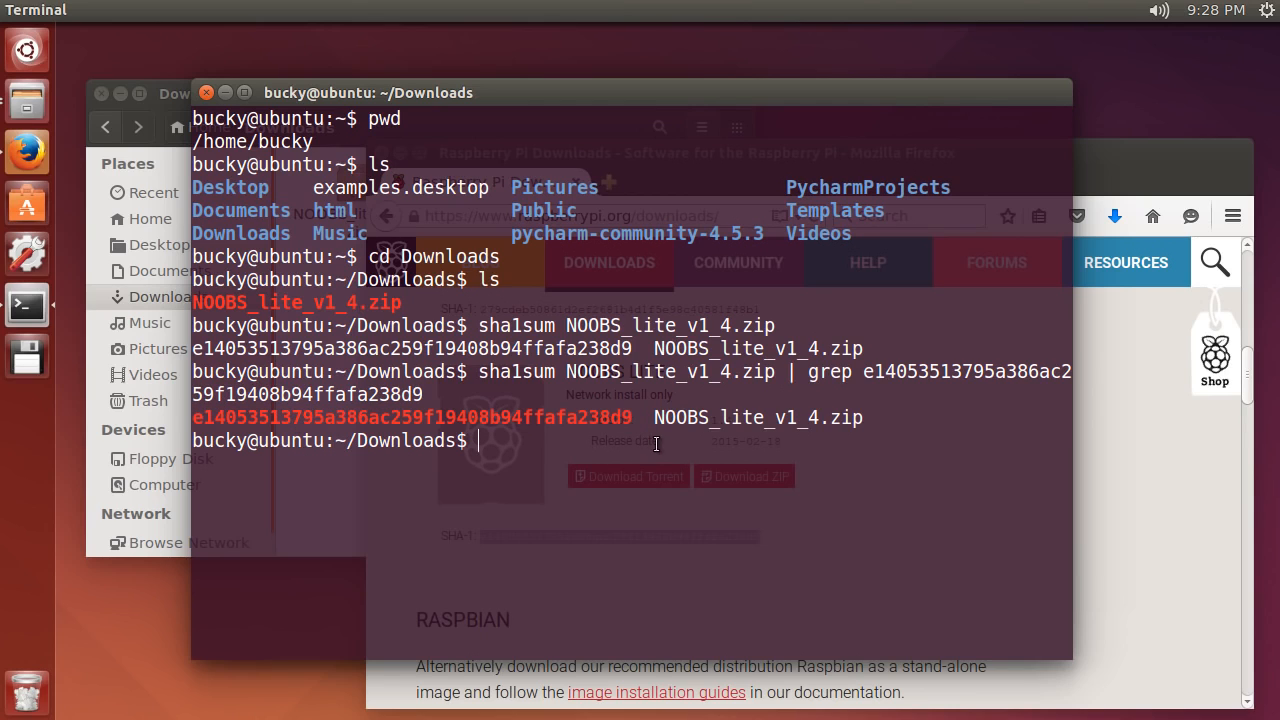
{"action": "type", "text": "sha1sum NOOBS_lite_v1_4.zip | grep e14053513795a386ac259f19408b94ffafa238d9"}
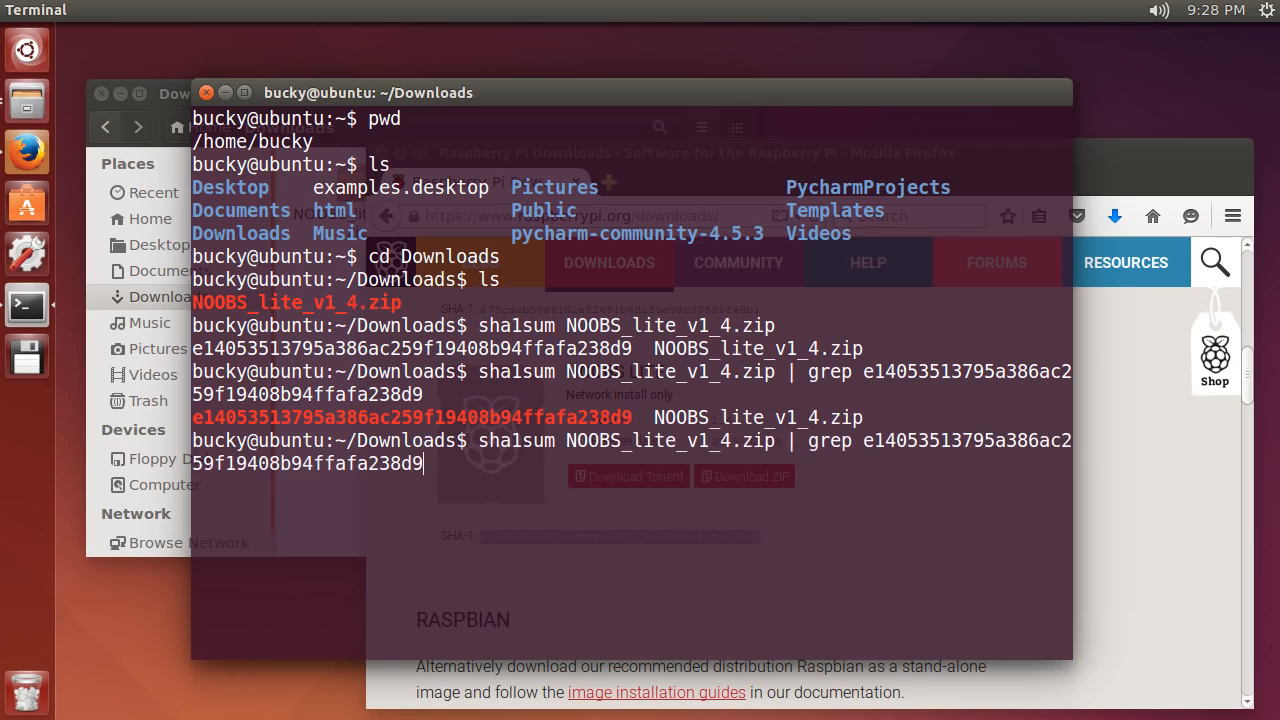
{"action": "mouse_move", "coordinate": [714, 305]}
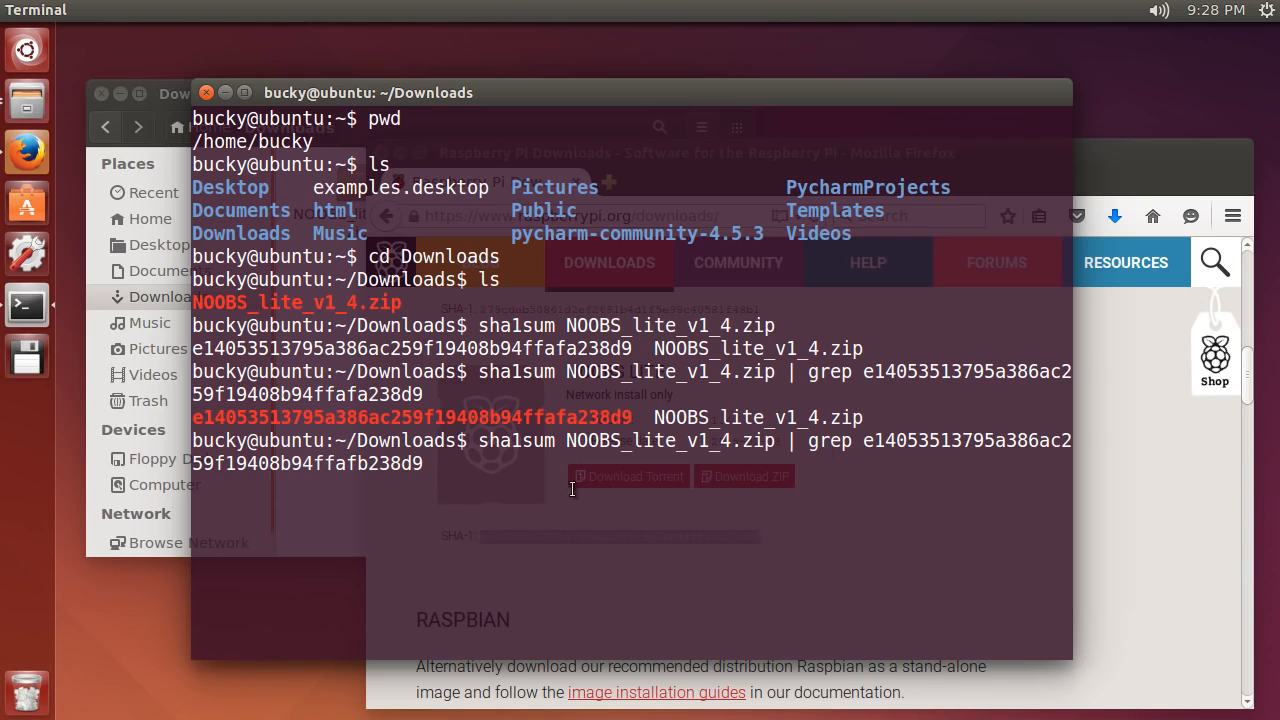
{"action": "mouse_move", "coordinate": [740, 440]}
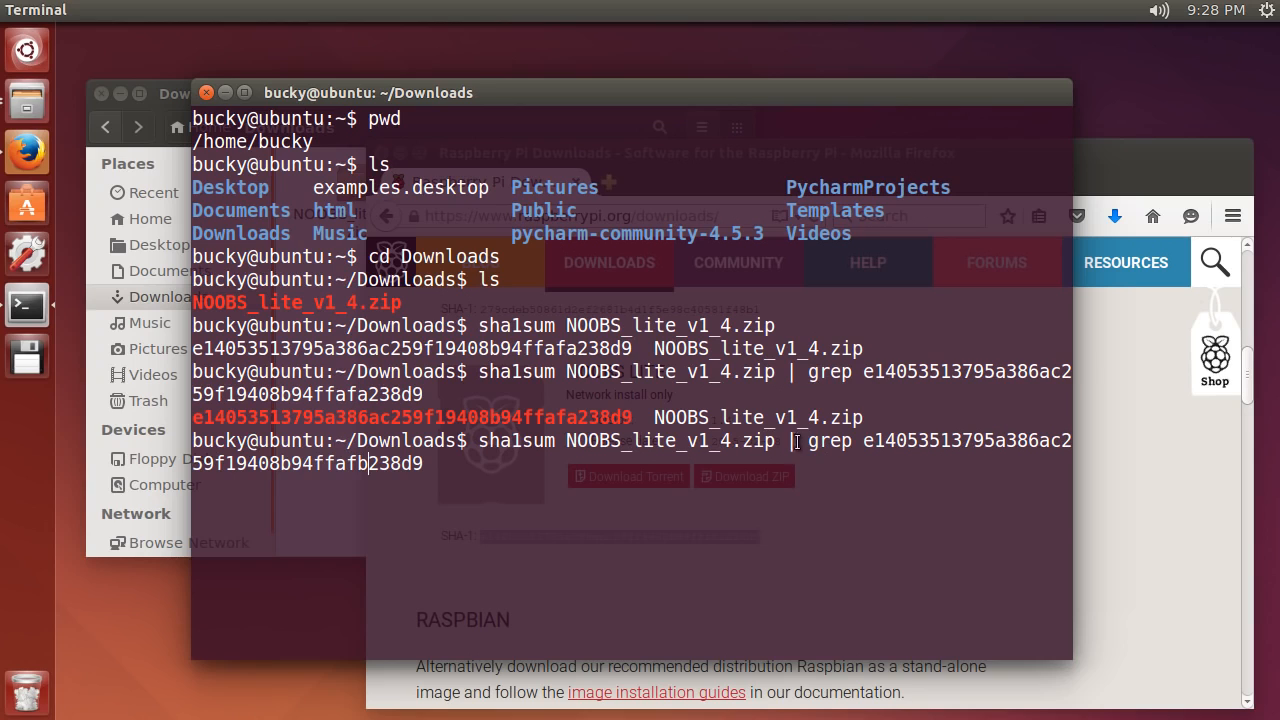
{"action": "mouse_move", "coordinate": [519, 463]}
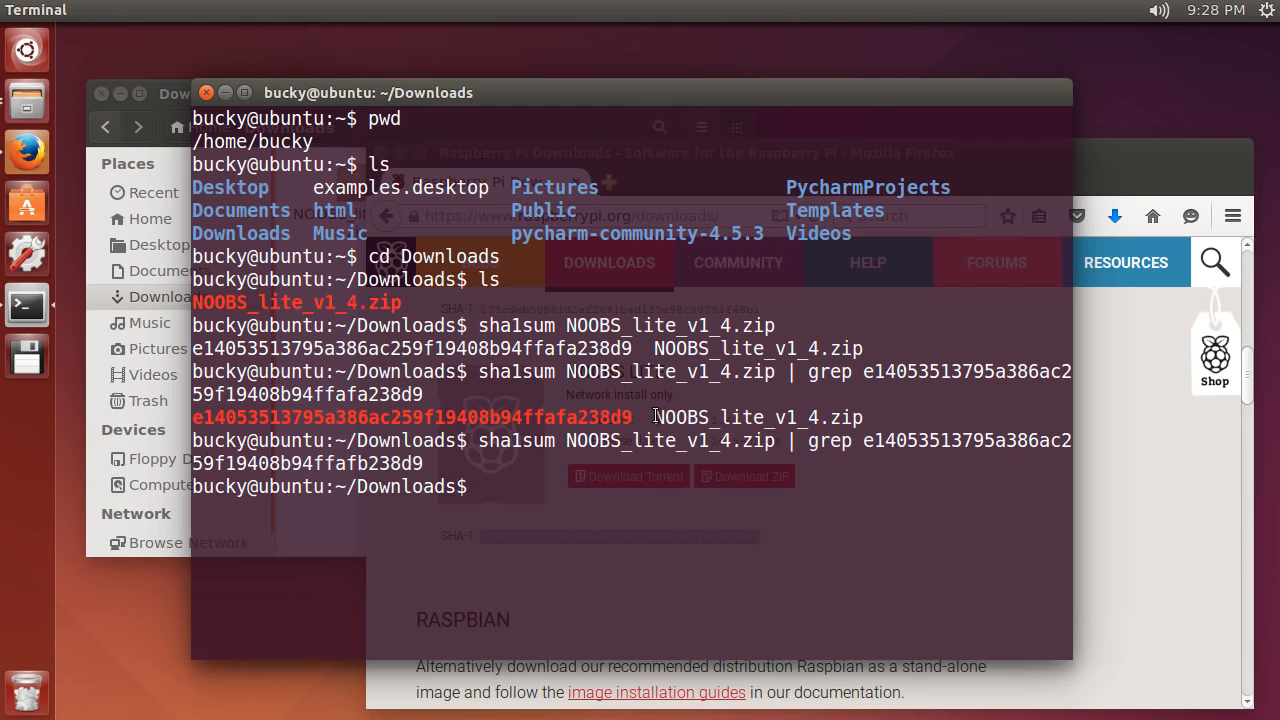
{"action": "mouse_move", "coordinate": [937, 512]}
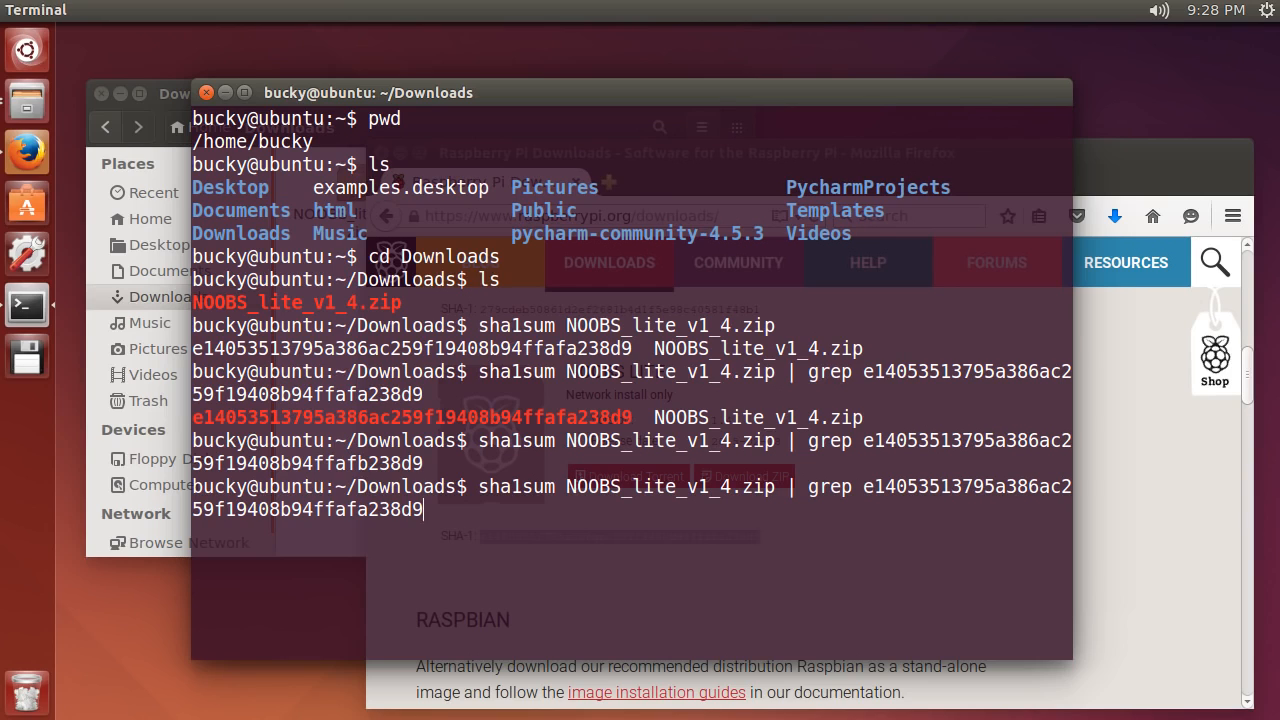
{"action": "mouse_move", "coordinate": [517, 503]}
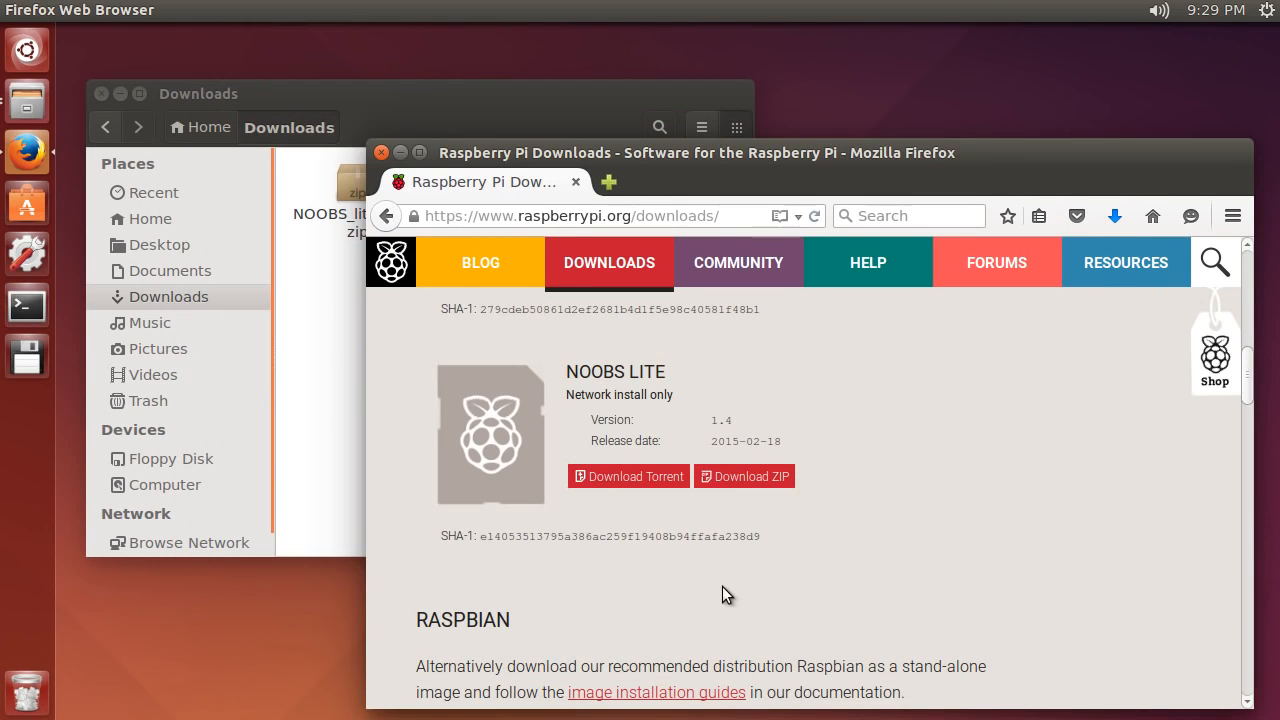
{"action": "mouse_move", "coordinate": [735, 533]}
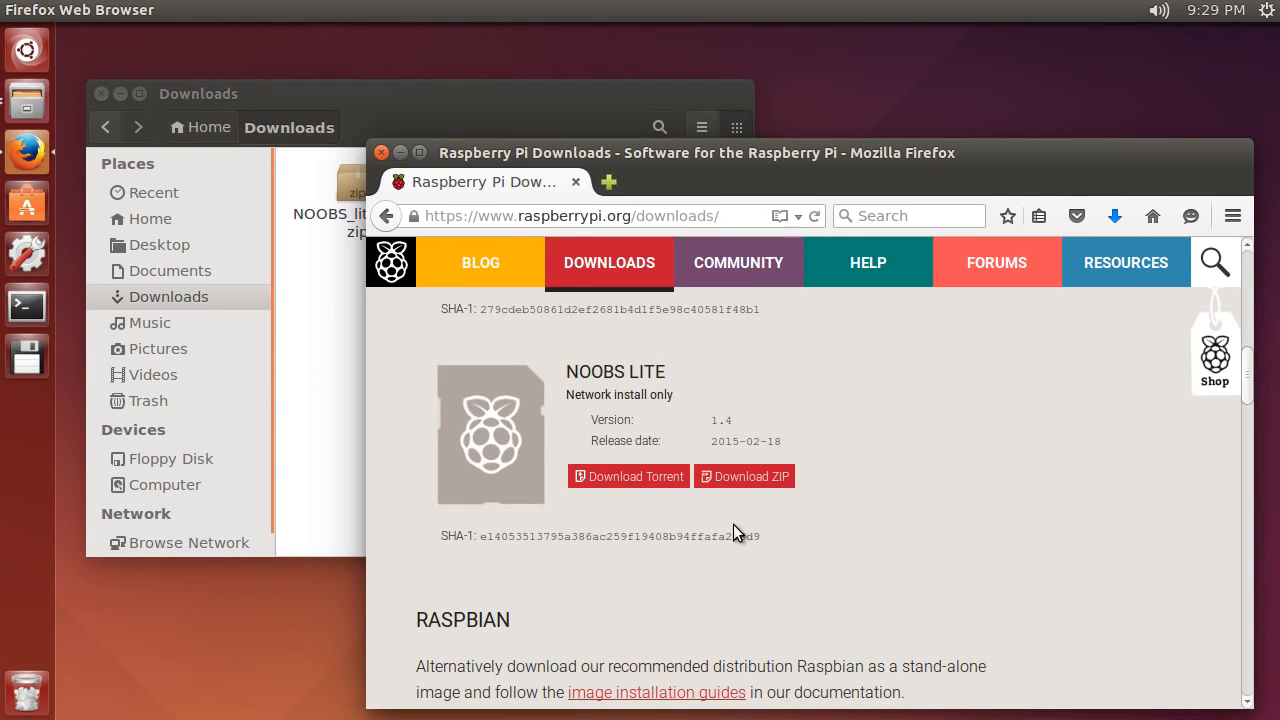
{"action": "left_click_drag", "start_coordinate": [585, 536], "coordinate": [759, 536]}
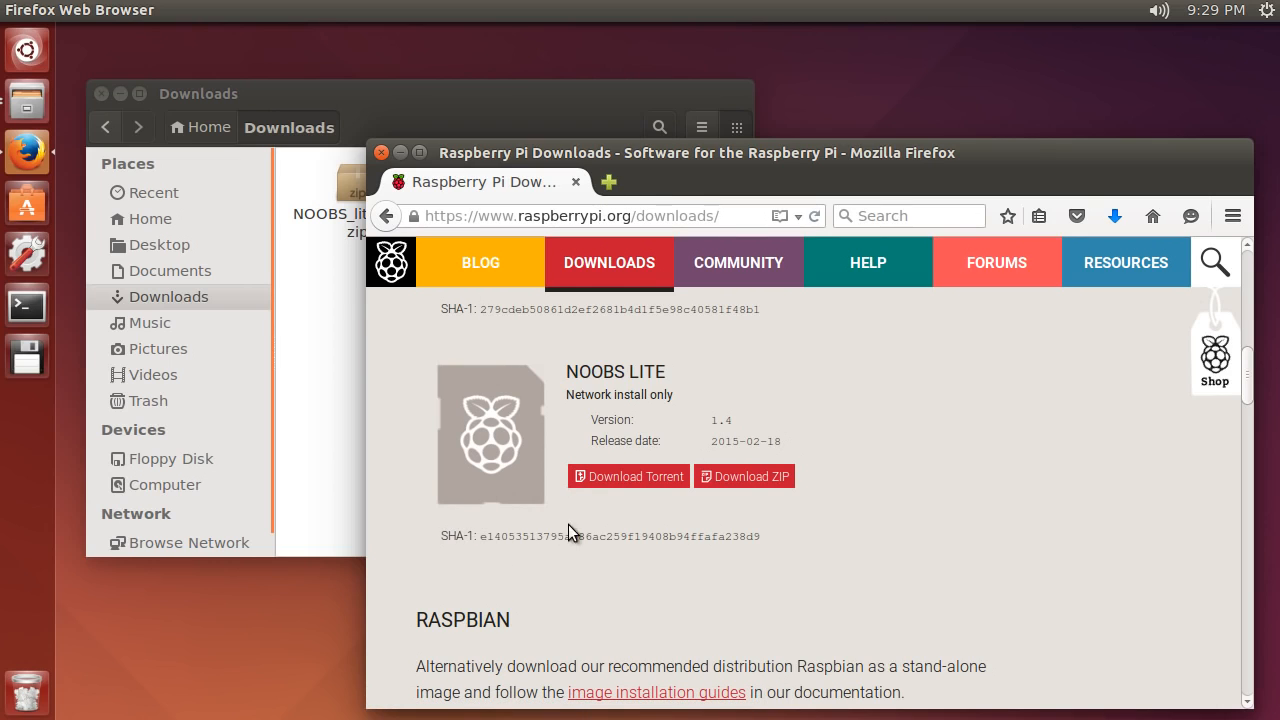
{"action": "mouse_move", "coordinate": [727, 535]}
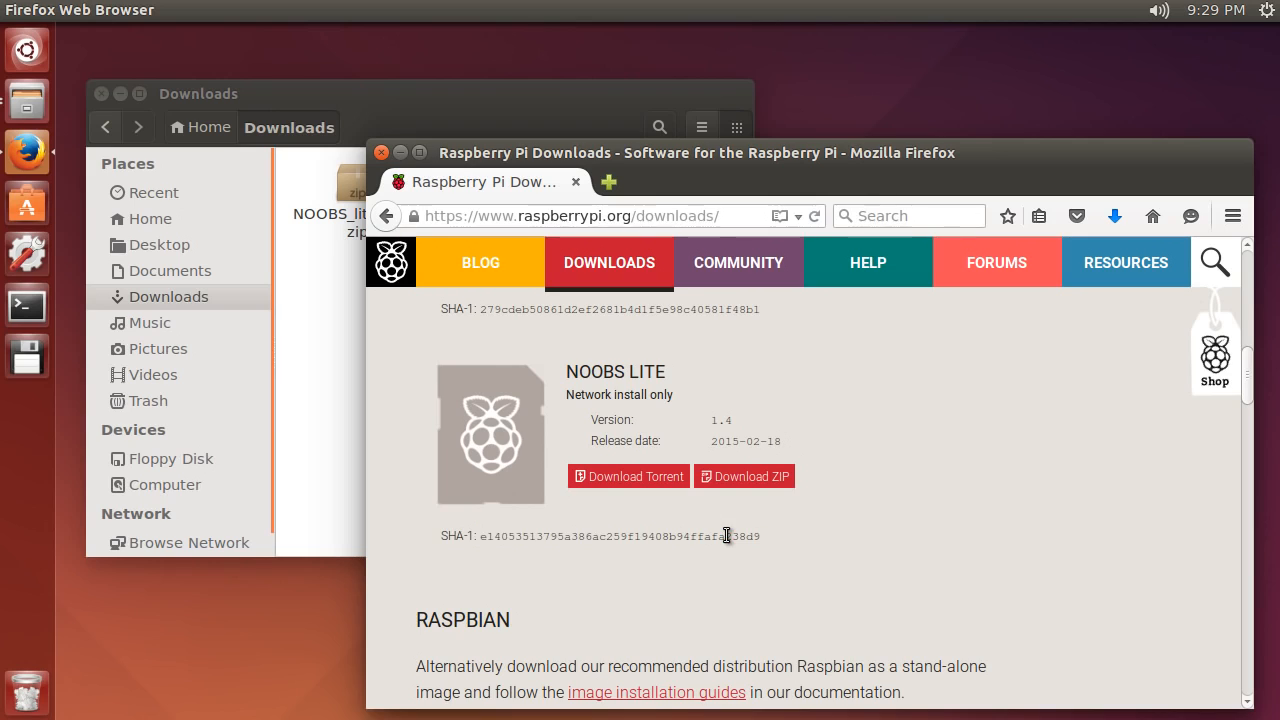
{"action": "mouse_move", "coordinate": [668, 571]}
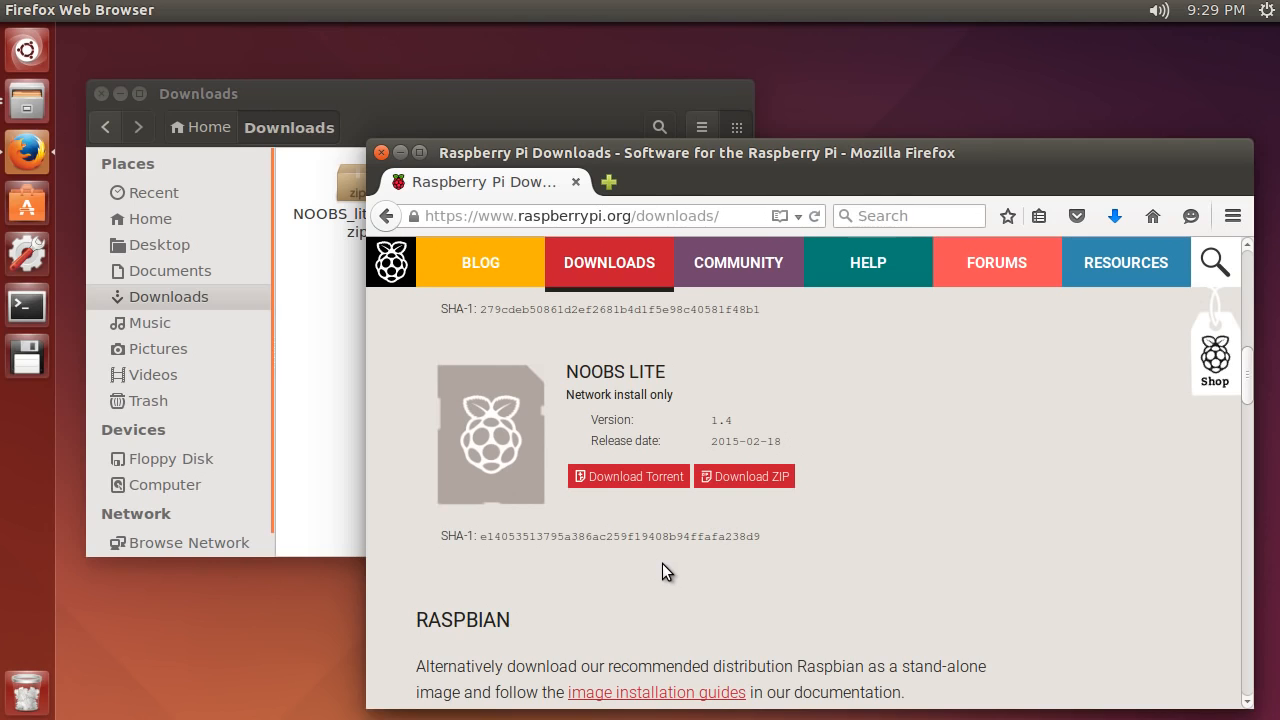
{"action": "mouse_move", "coordinate": [598, 163]}
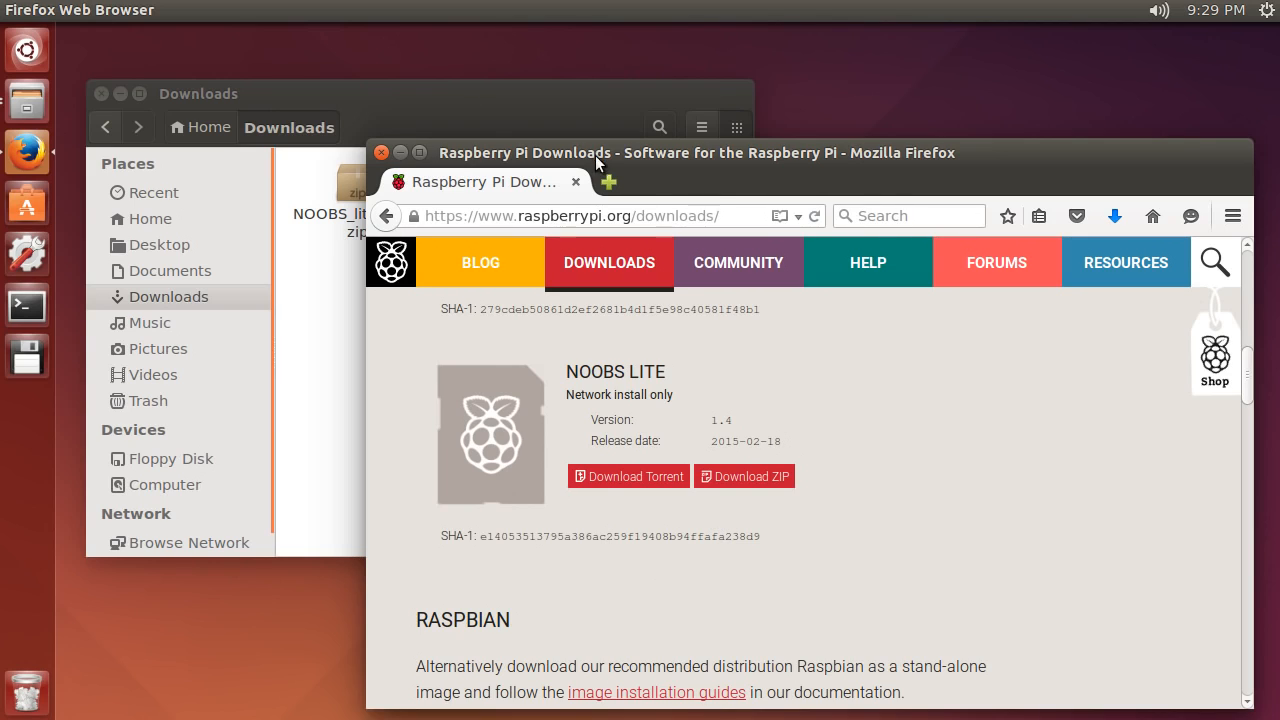
{"action": "mouse_move", "coordinate": [653, 218]}
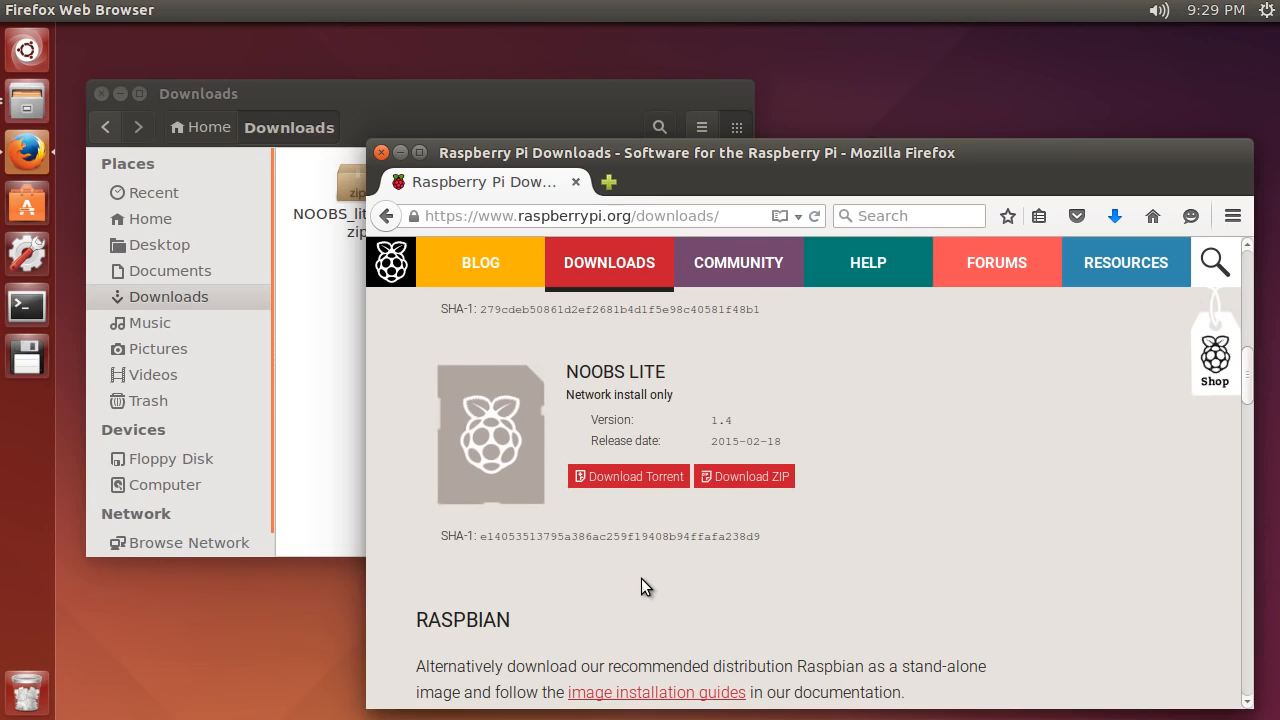
{"action": "mouse_move", "coordinate": [594, 123]}
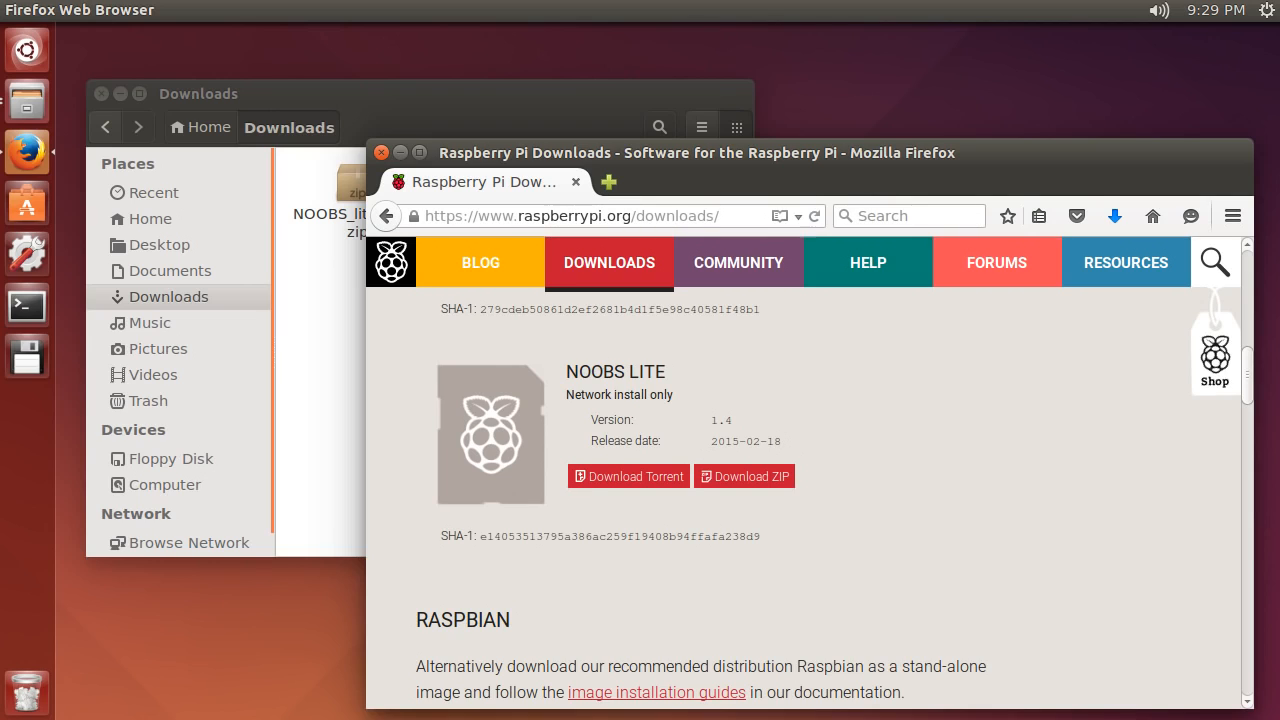
{"action": "left_click_drag", "start_coordinate": [638, 536], "coordinate": [730, 536]}
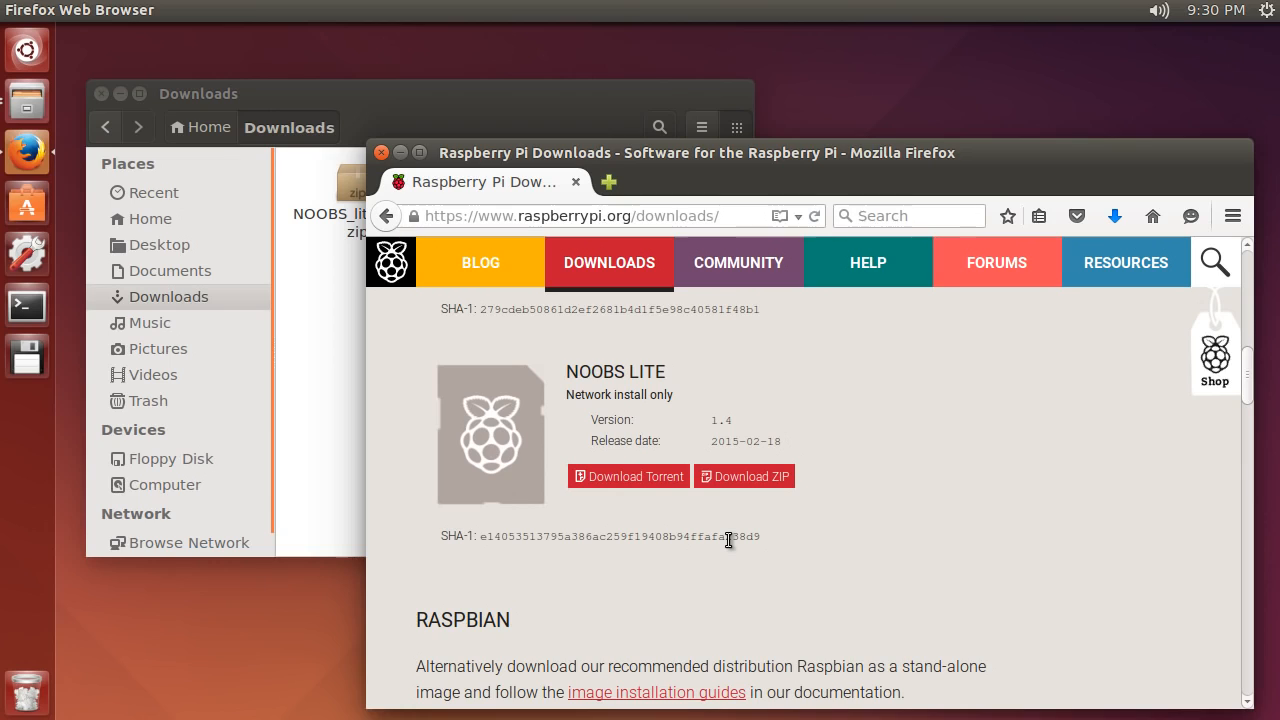
{"action": "mouse_move", "coordinate": [680, 538]}
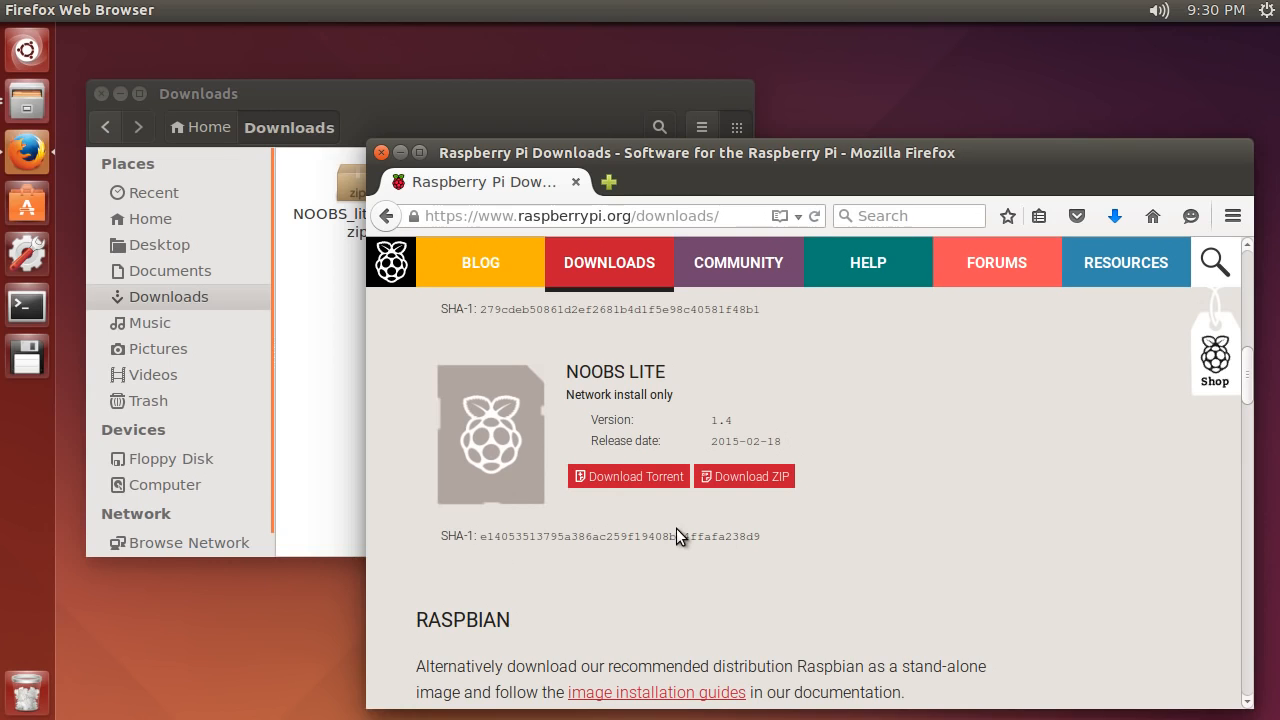
{"action": "mouse_move", "coordinate": [485, 537]}
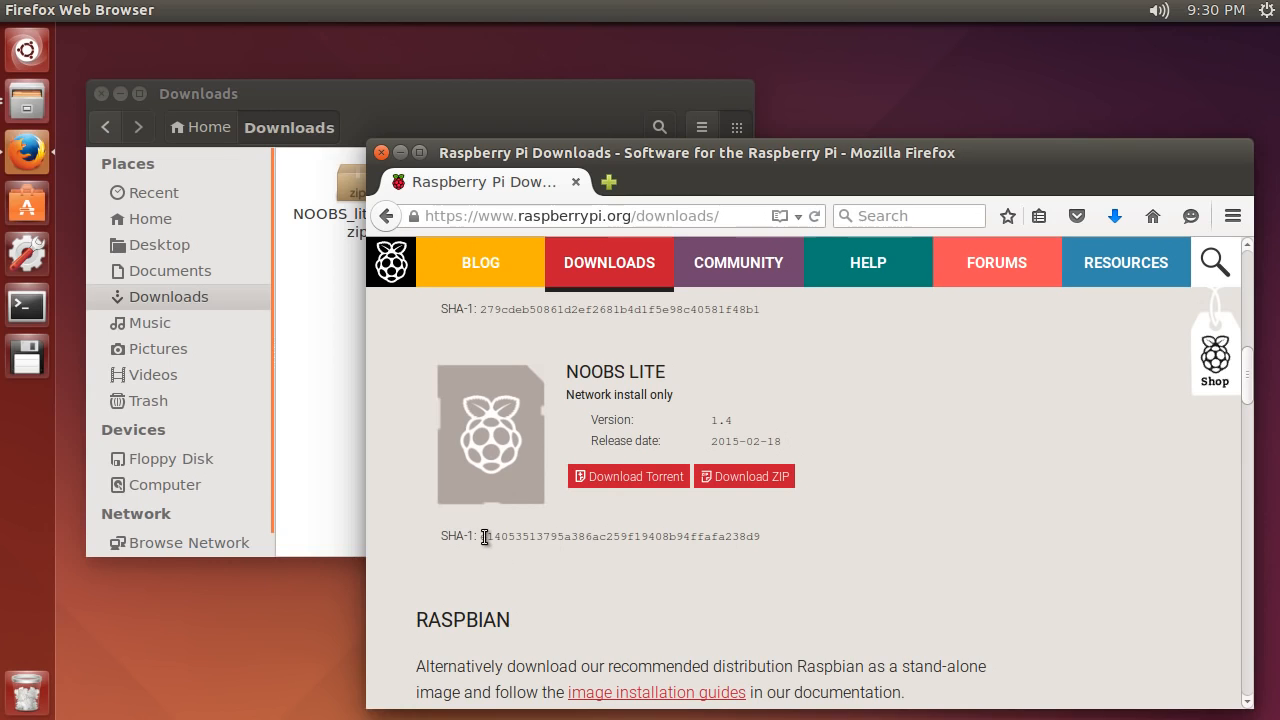
{"action": "mouse_move", "coordinate": [623, 648]}
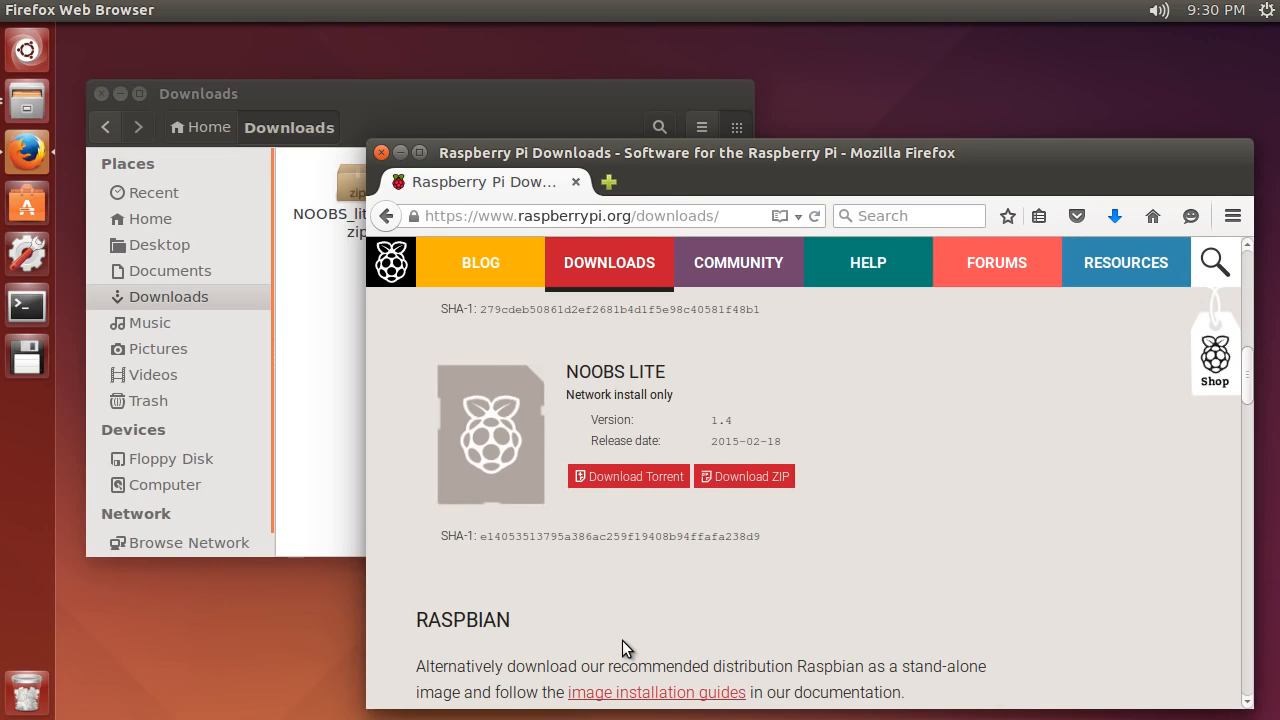
{"action": "mouse_move", "coordinate": [518, 248]}
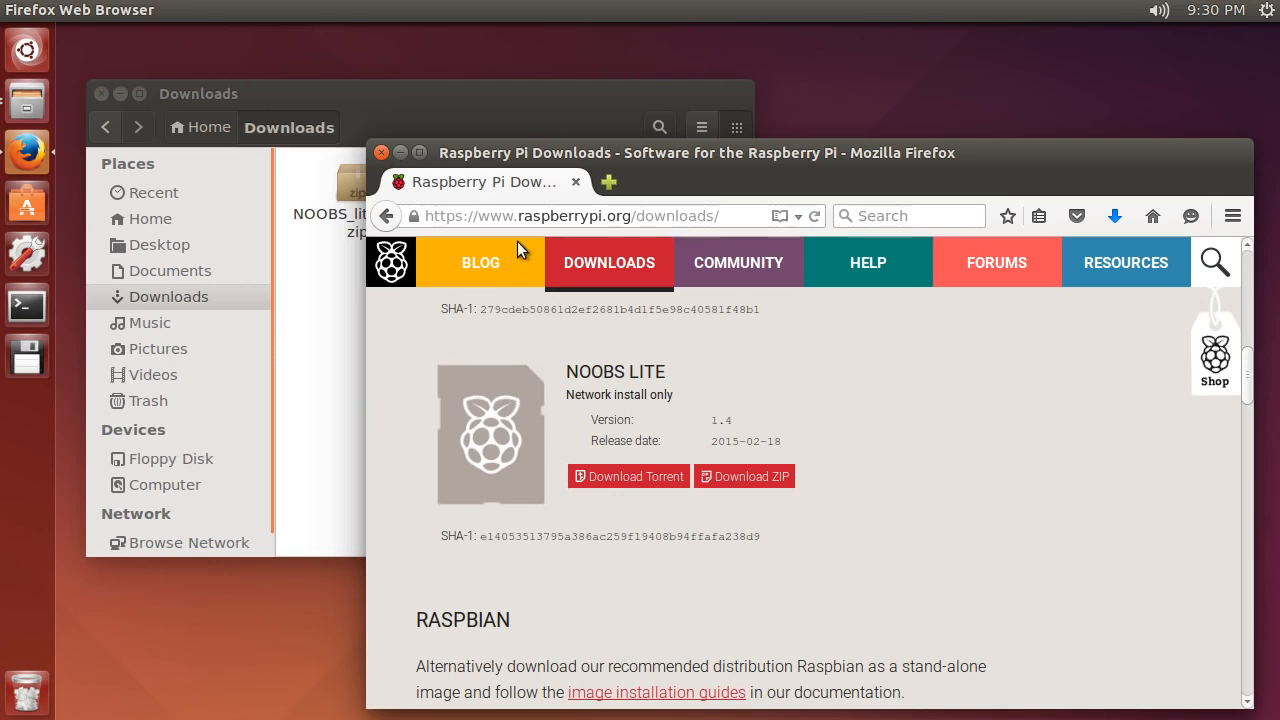
{"action": "left_click", "coordinate": [600, 215]}
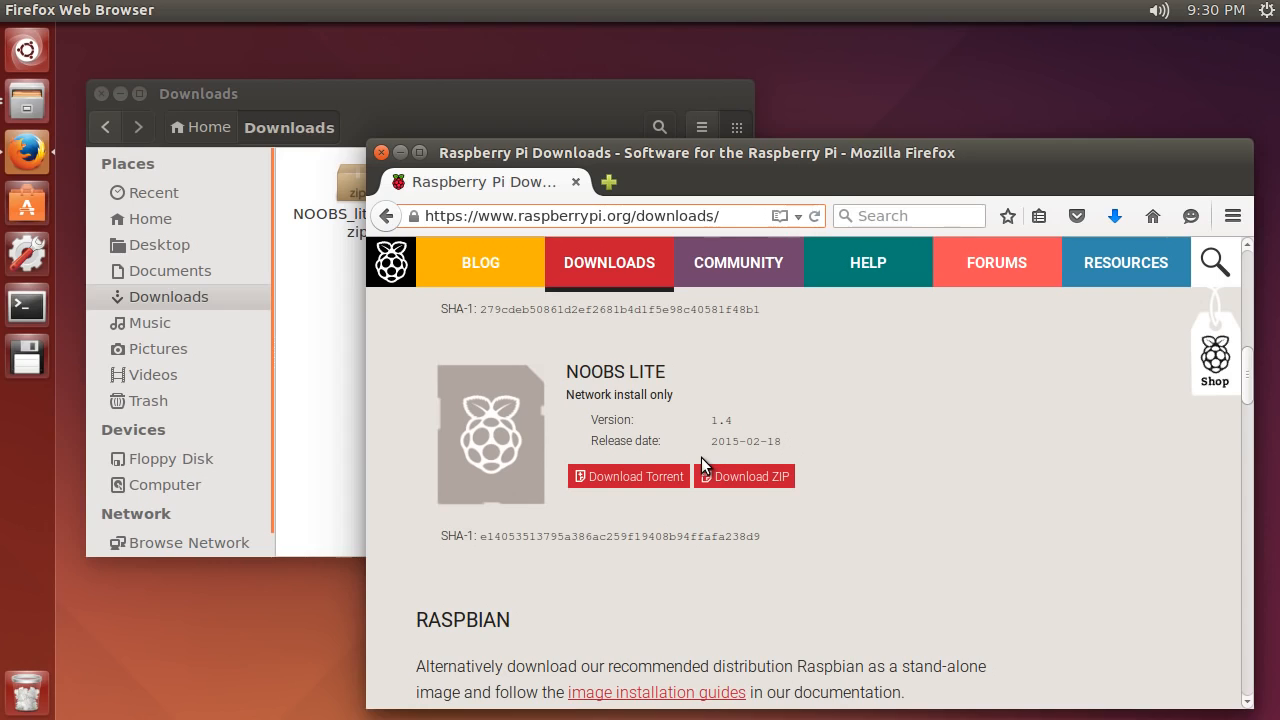
{"action": "left_click", "coordinate": [700, 215]}
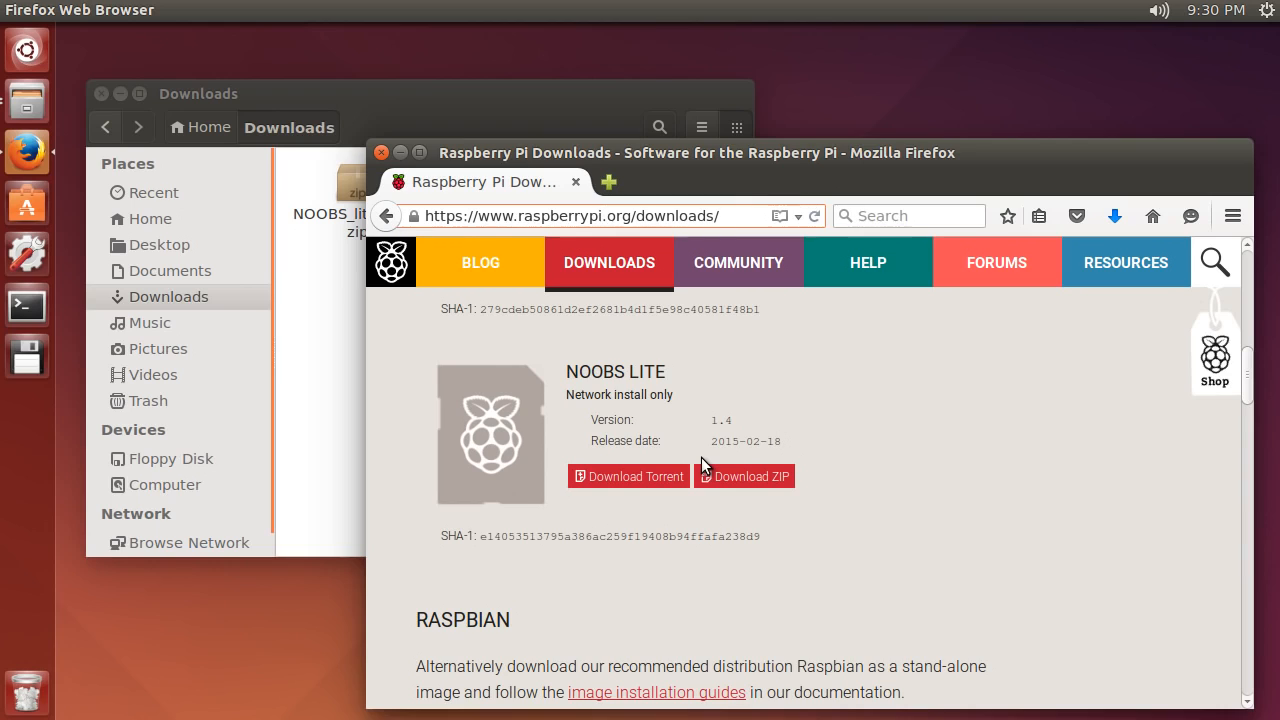
{"action": "mouse_move", "coordinate": [722, 540]}
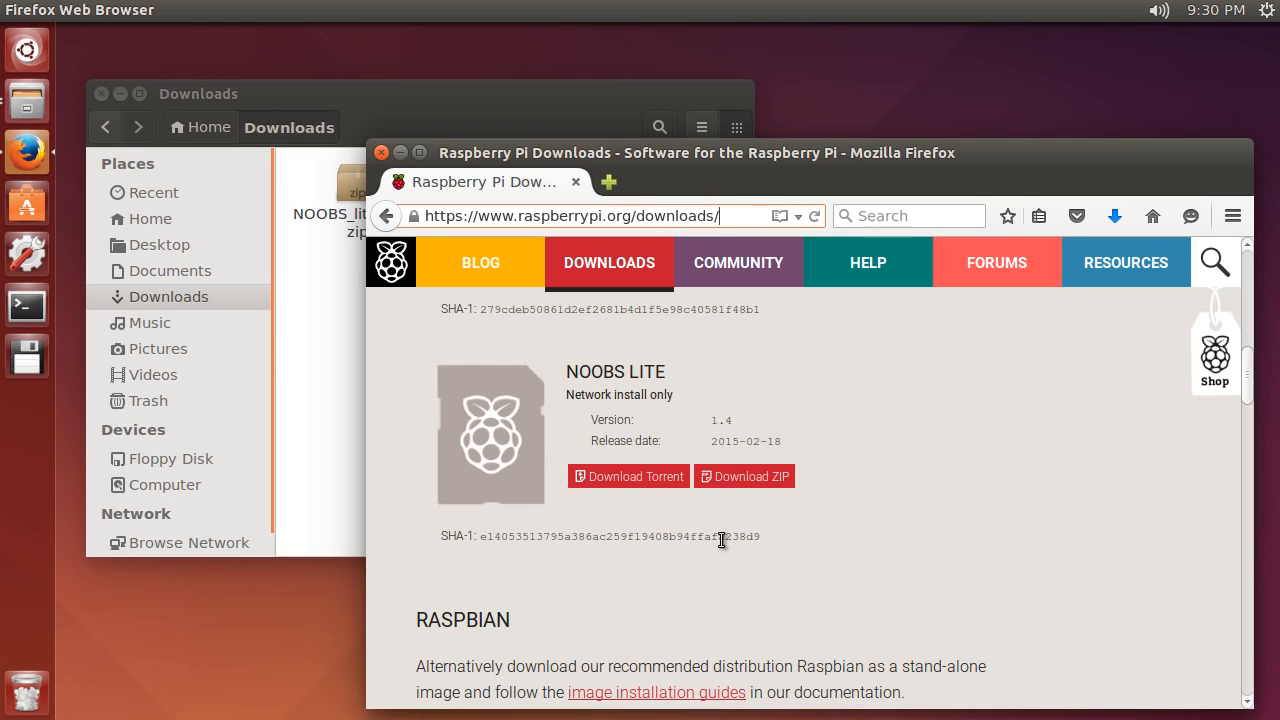
{"action": "mouse_move", "coordinate": [727, 644]}
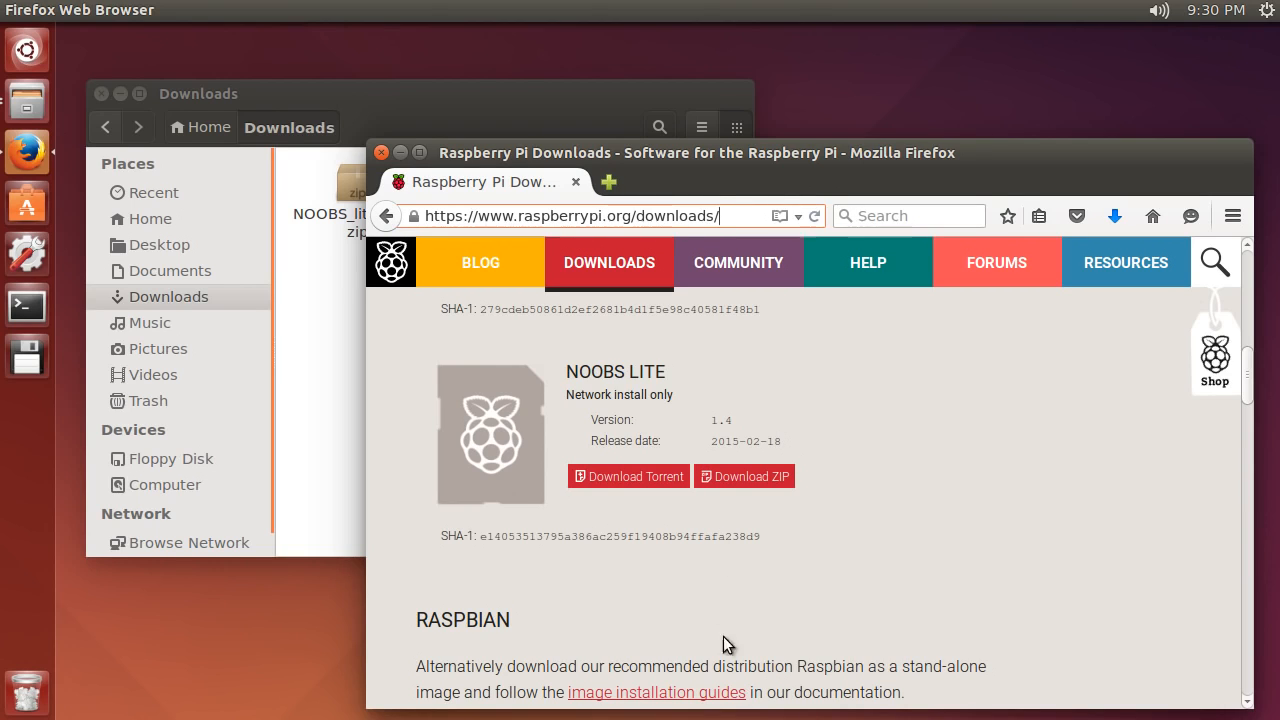